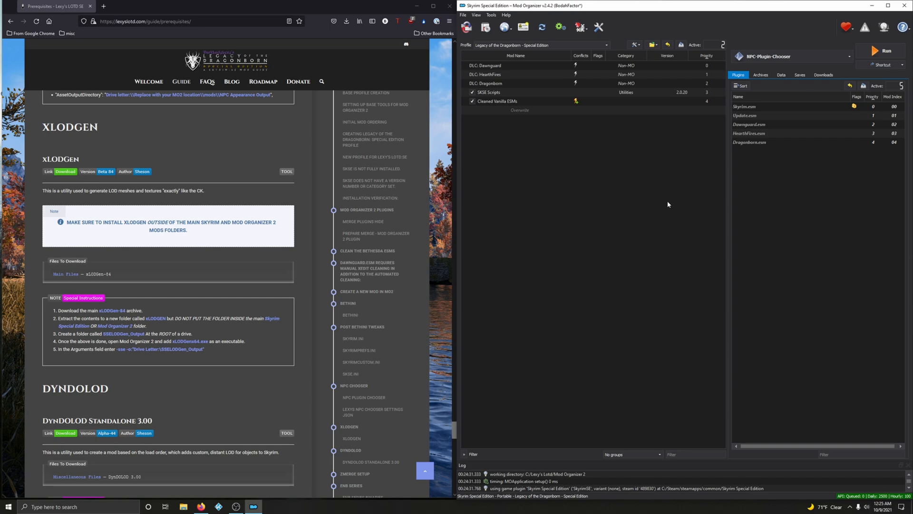
{"action": "mouse_move", "coordinate": [632, 175]}
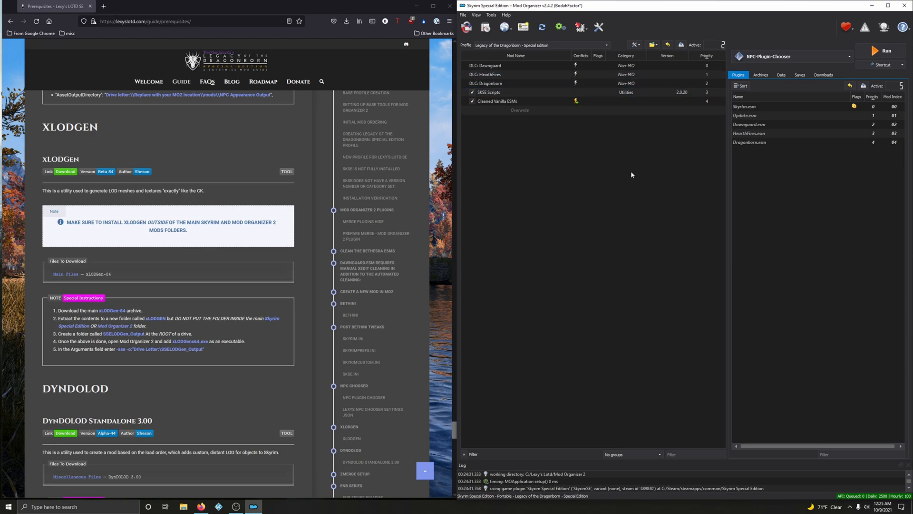
{"action": "mouse_move", "coordinate": [243, 155]}
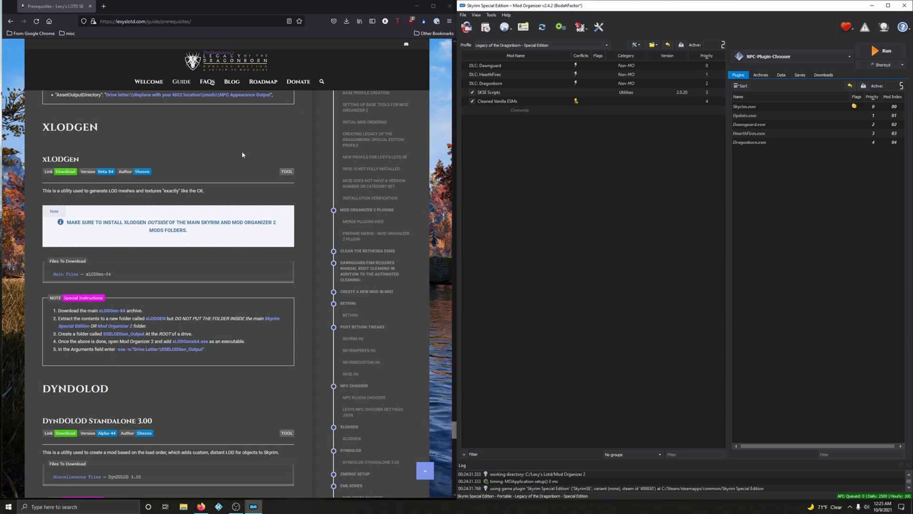
{"action": "mouse_move", "coordinate": [66, 171]}
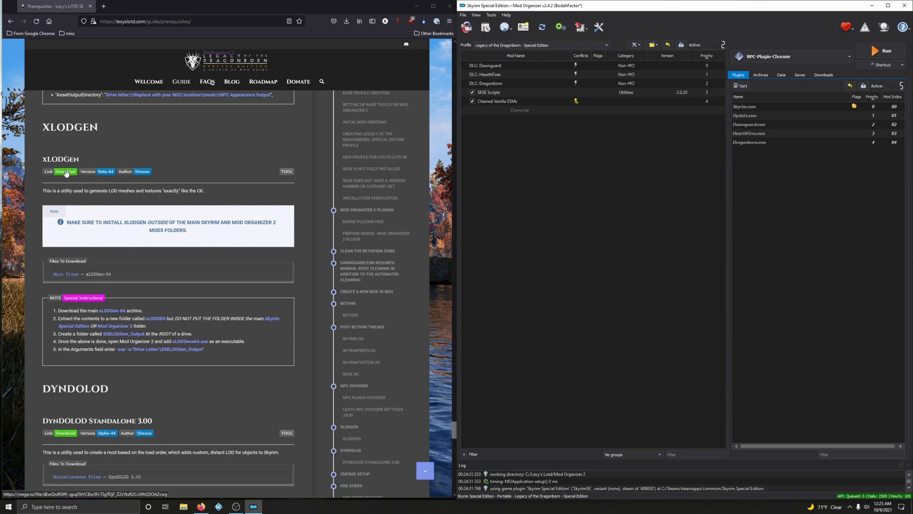
Download the xLODGen.84.7z archive from MEGA and close the download page.
{"action": "left_click", "coordinate": [64, 171]}
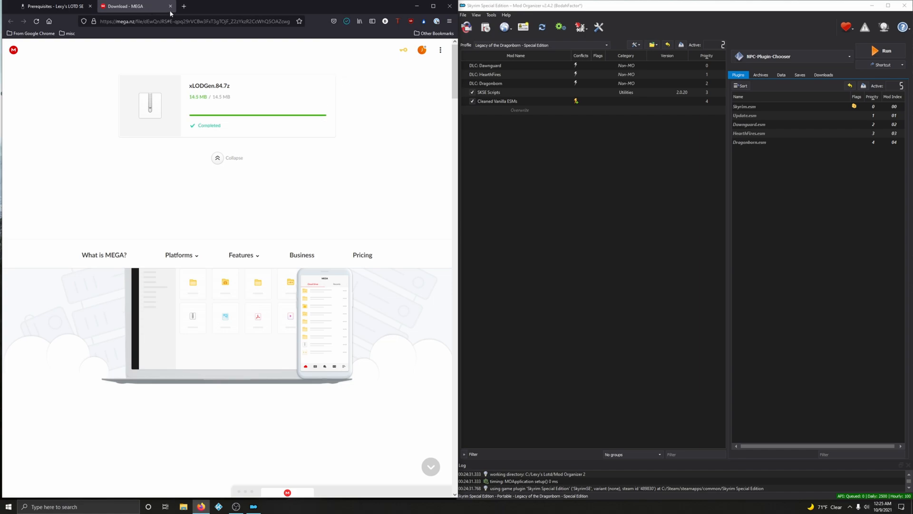
{"action": "left_click", "coordinate": [169, 5]}
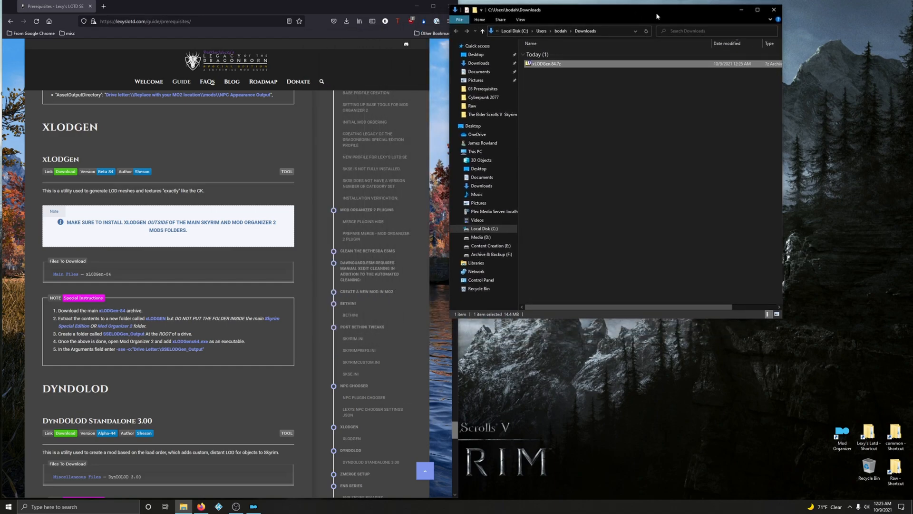
{"action": "mouse_move", "coordinate": [687, 85]}
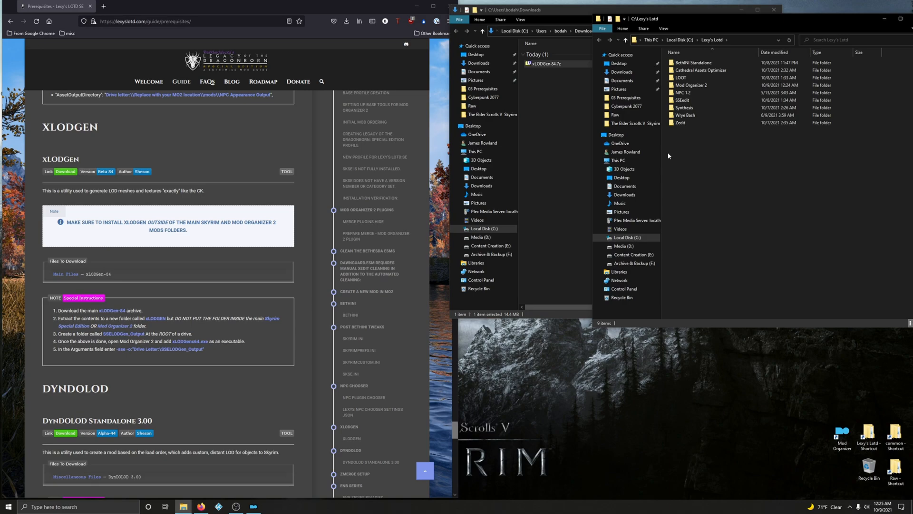
Create an XLODGEN folder in Lexy's Lotd and open xLODGen.84.7z from Downloads.
{"action": "right_click", "coordinate": [668, 155]}
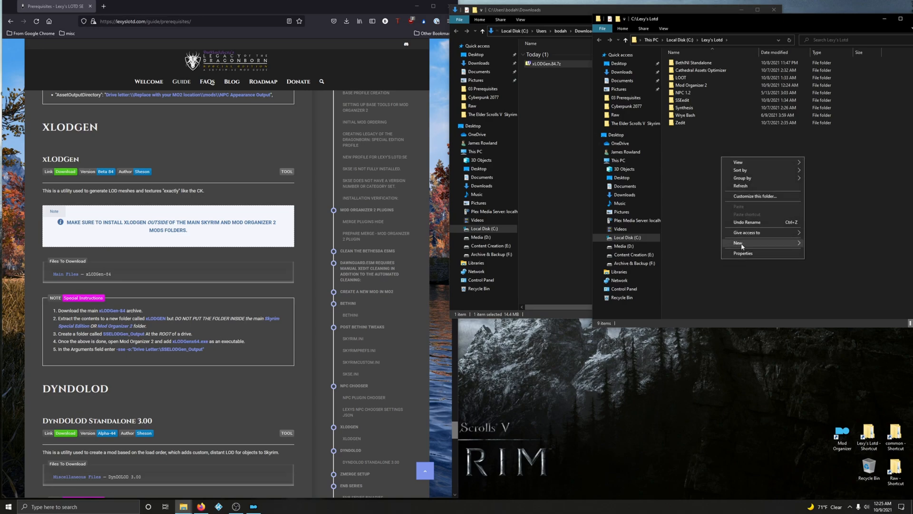
{"action": "left_click", "coordinate": [738, 243]}
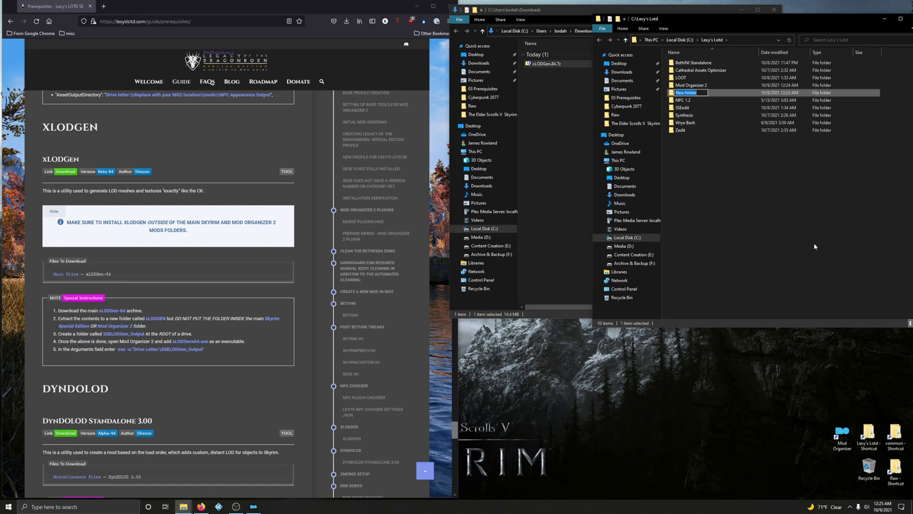
{"action": "type", "text": "X"}
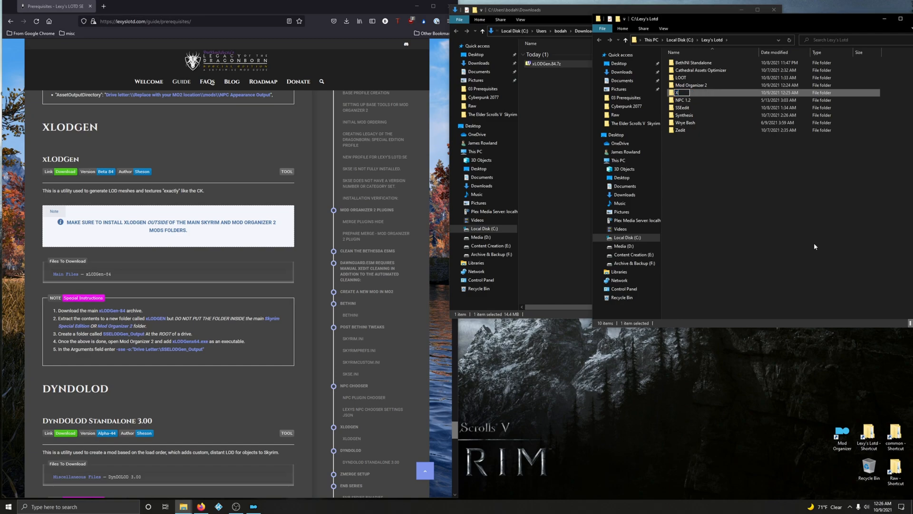
{"action": "type", "text": "XLODGEN"}
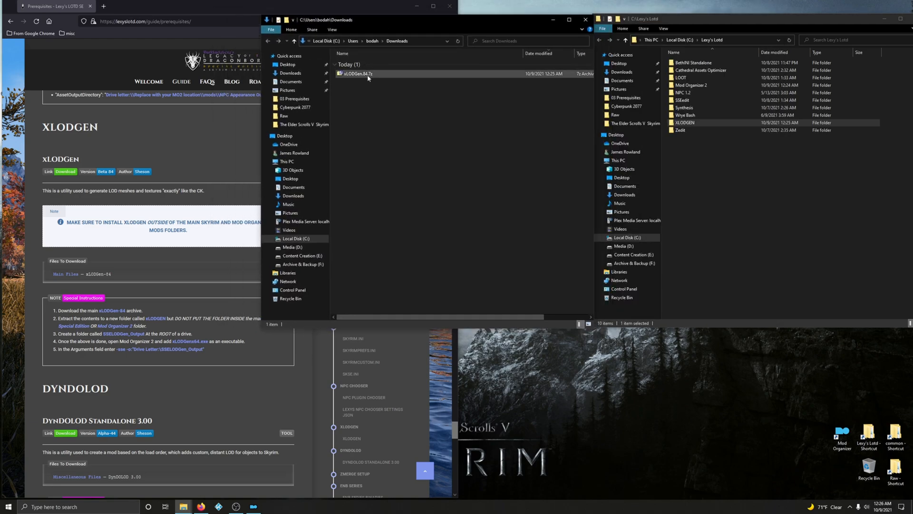
{"action": "double_click", "coordinate": [356, 73]}
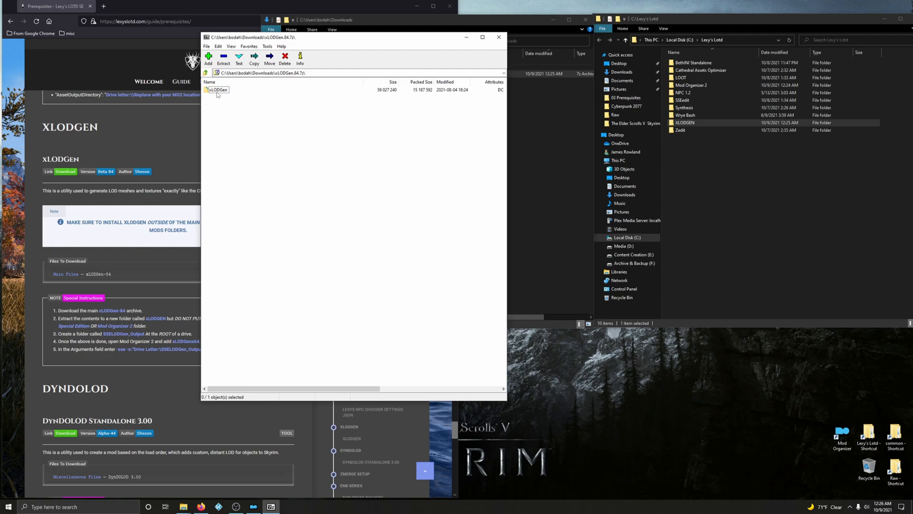
Extract all xLODGen program files into the XLODGEN folder and close 7-Zip.
{"action": "double_click", "coordinate": [219, 89]}
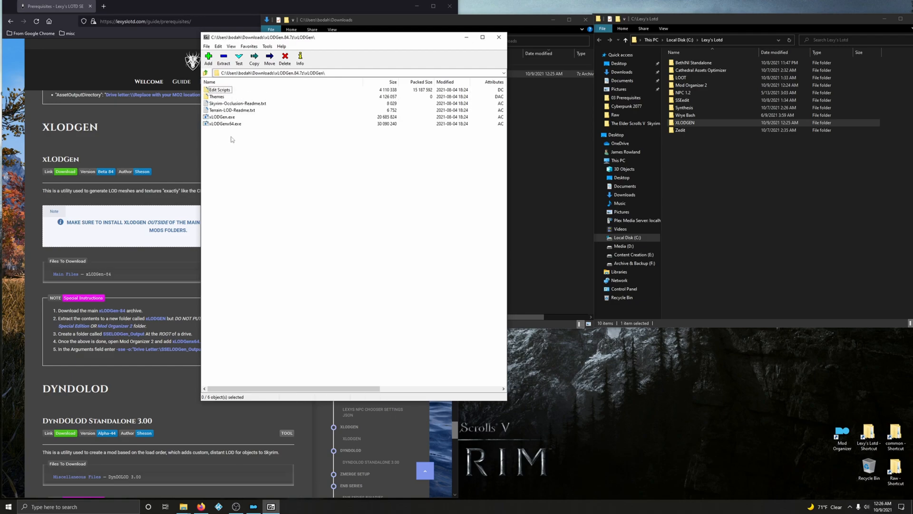
{"action": "key", "text": "ctrl+a"}
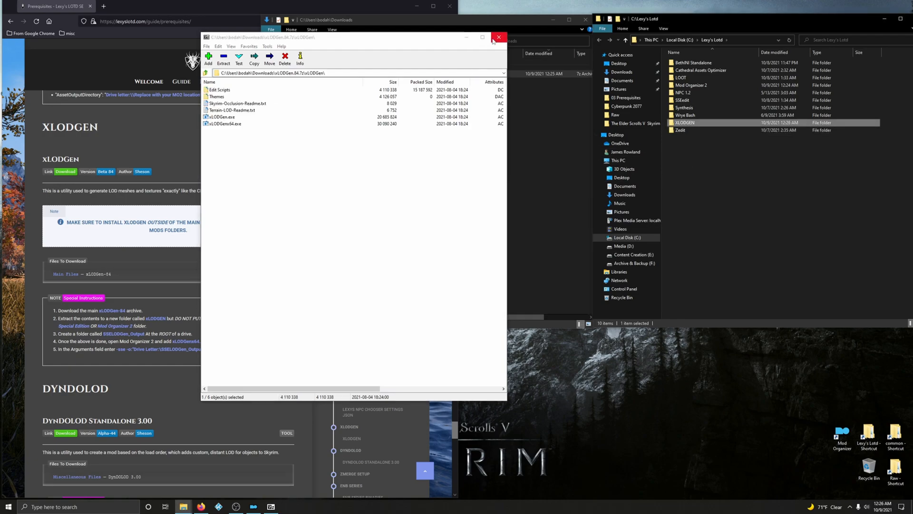
{"action": "left_click", "coordinate": [498, 37]}
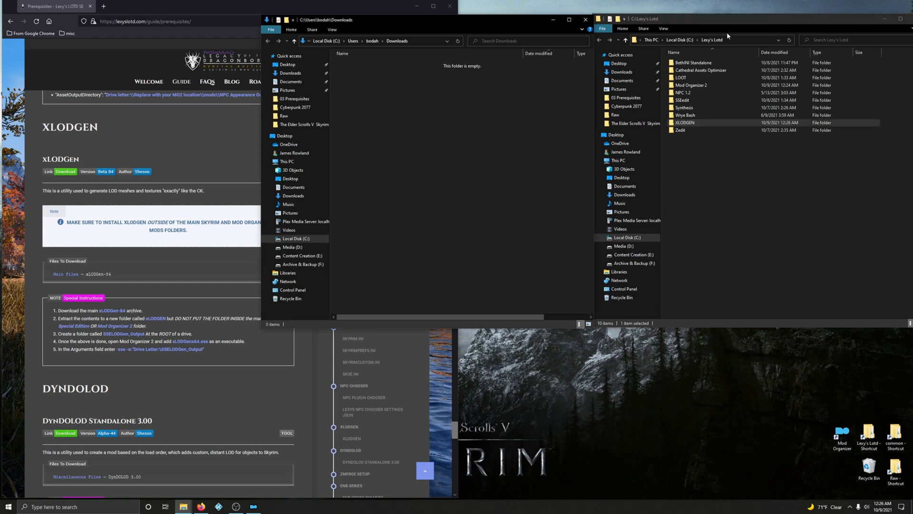
Close Downloads and create a new folder at the root of the C: drive.
{"action": "left_click", "coordinate": [585, 20]}
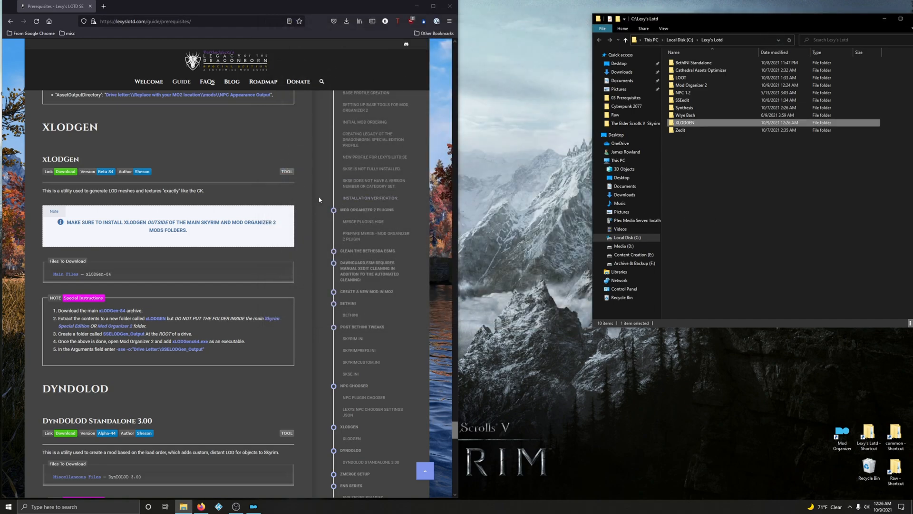
{"action": "scroll", "scroll_direction": "down", "scroll_amount": 3}
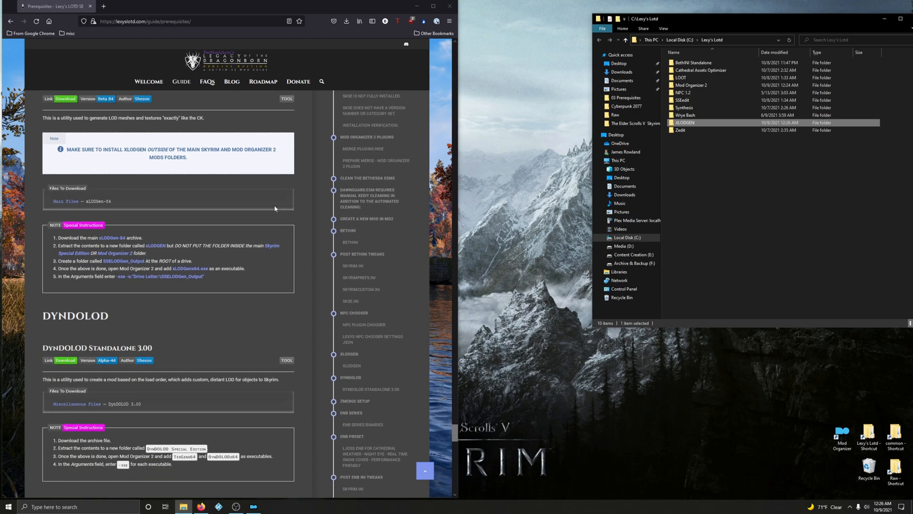
{"action": "mouse_move", "coordinate": [250, 252]}
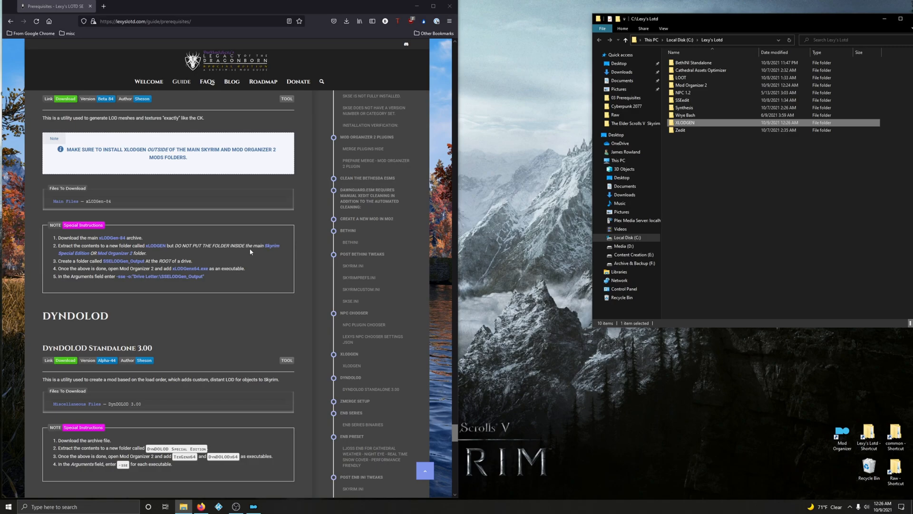
{"action": "mouse_move", "coordinate": [681, 35]}
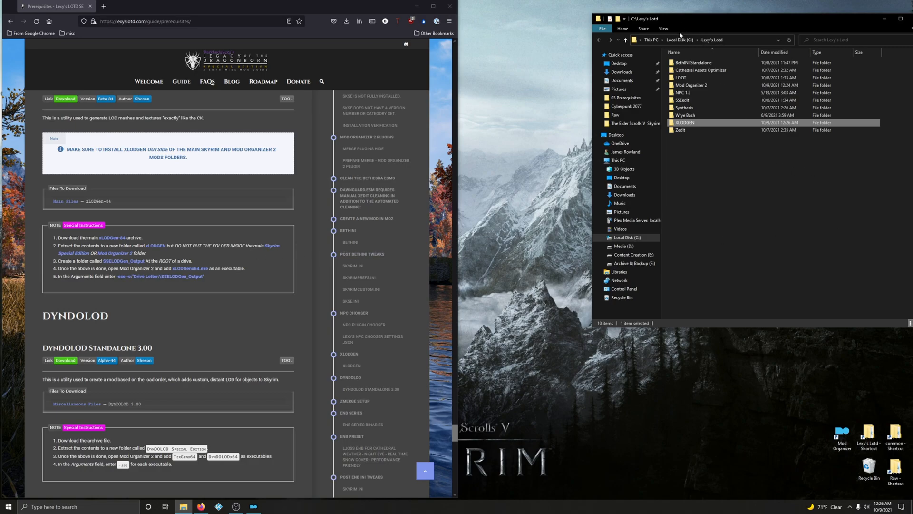
{"action": "left_click", "coordinate": [677, 40]}
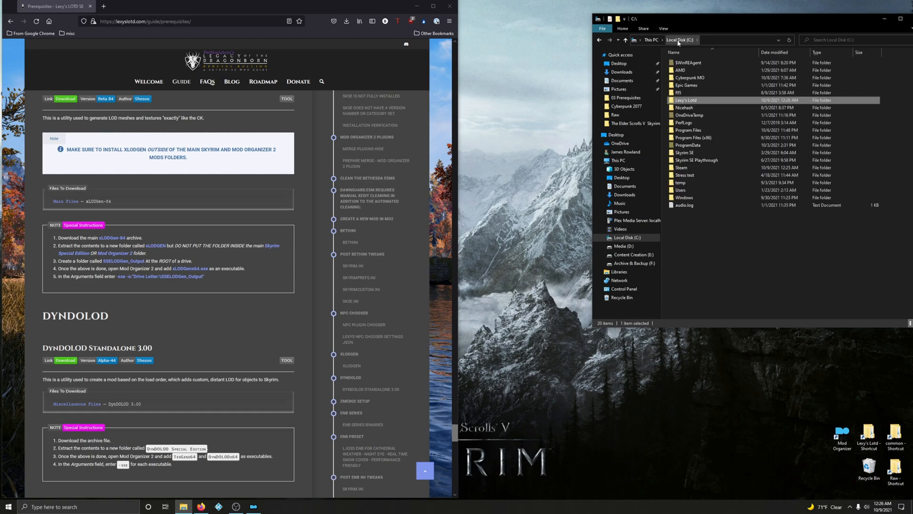
{"action": "right_click", "coordinate": [728, 262]}
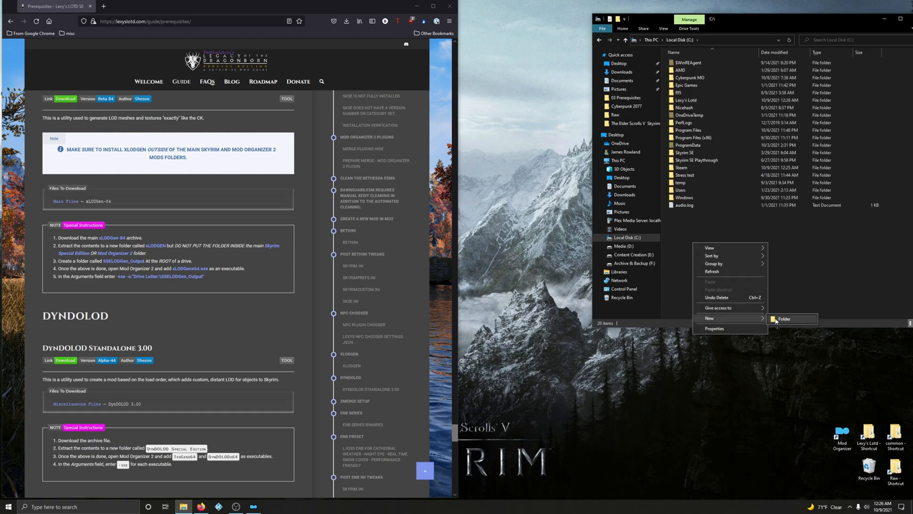
{"action": "left_click", "coordinate": [785, 319]}
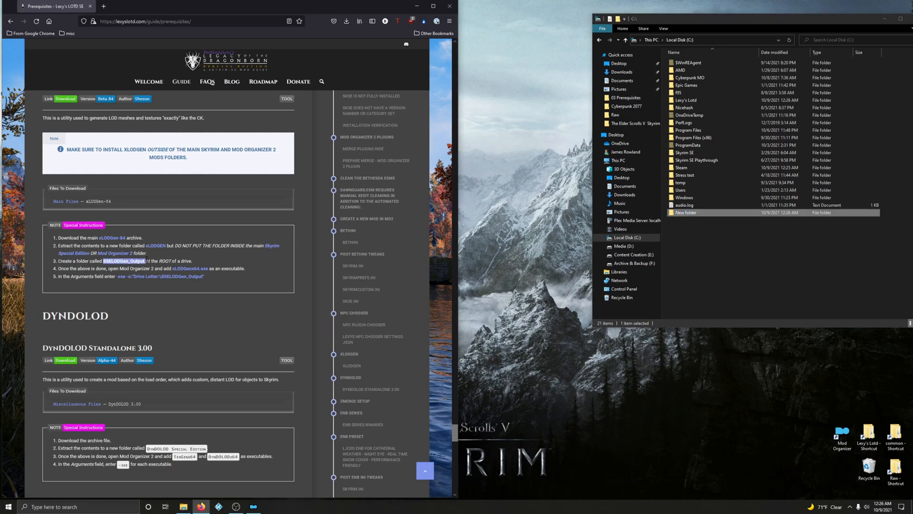
{"action": "mouse_move", "coordinate": [306, 211]}
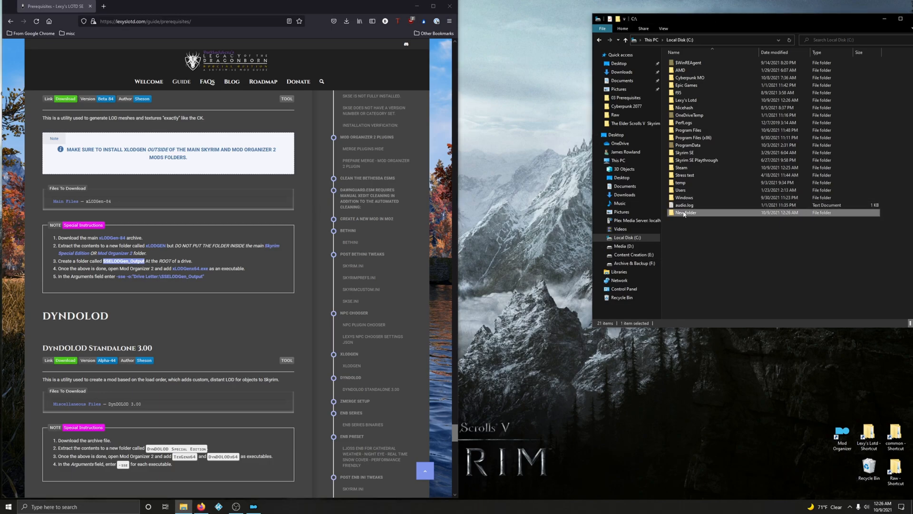
Rename the new folder to SSELODGen_Output.
{"action": "double_click", "coordinate": [686, 212]}
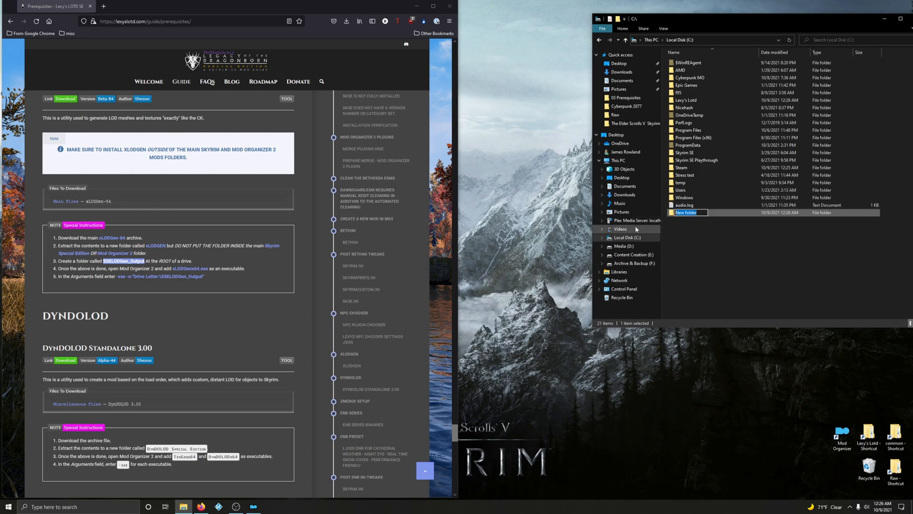
{"action": "type", "text": "SSELODGen_Output"}
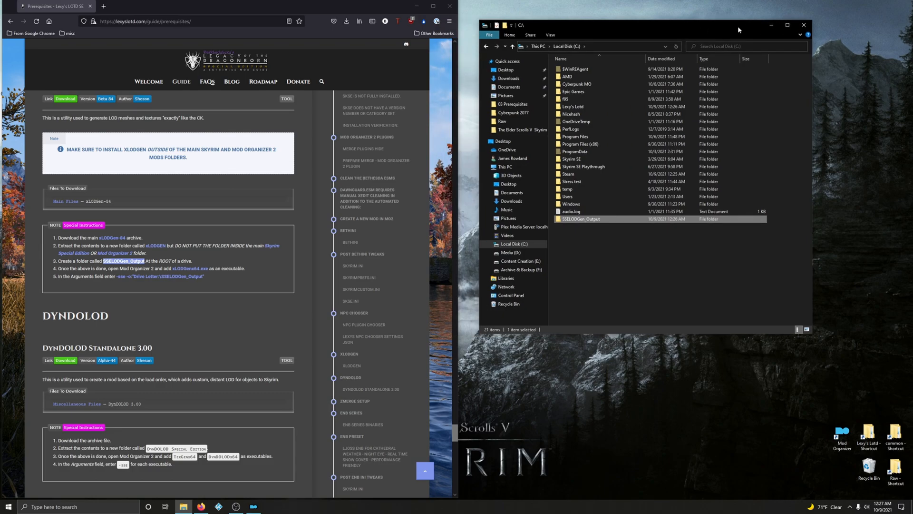
Start adding a new executable from file in MO2, browsing to Lexy's Lotd.
{"action": "left_click", "coordinate": [803, 24]}
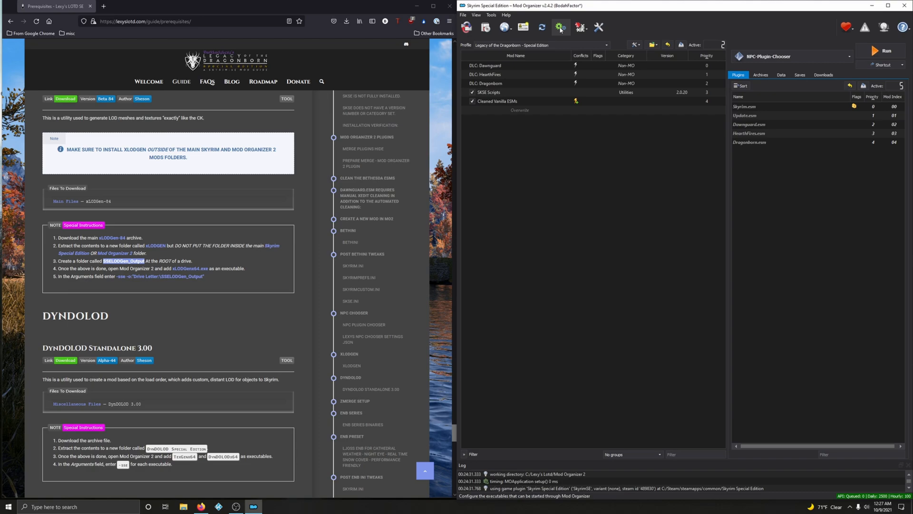
{"action": "left_click", "coordinate": [561, 28]}
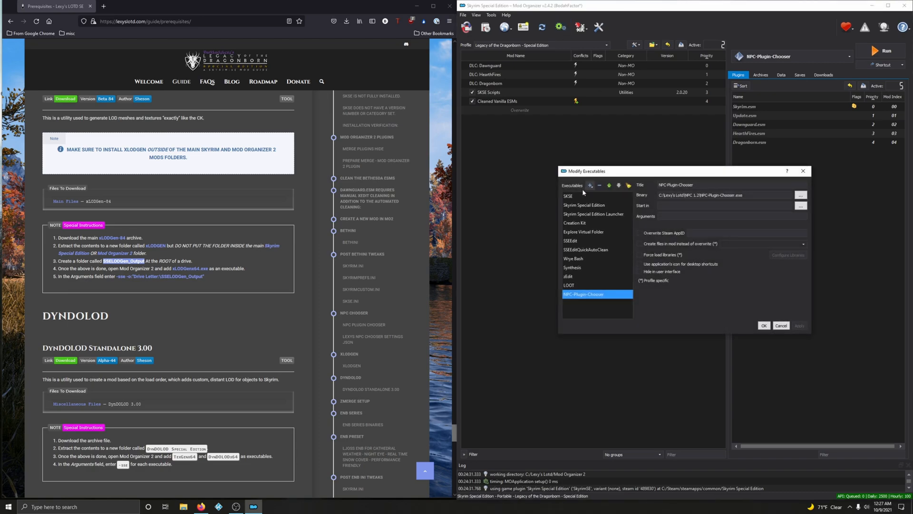
{"action": "left_click", "coordinate": [801, 194]}
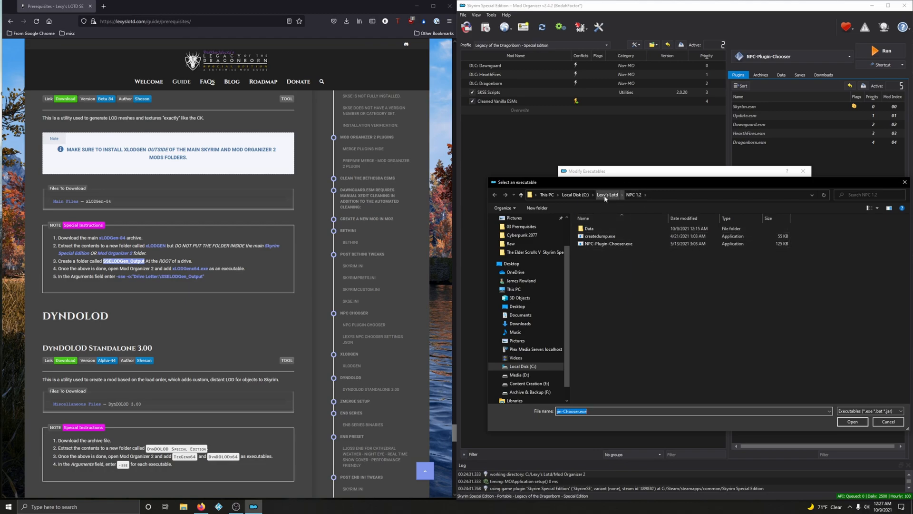
{"action": "left_click", "coordinate": [607, 194]}
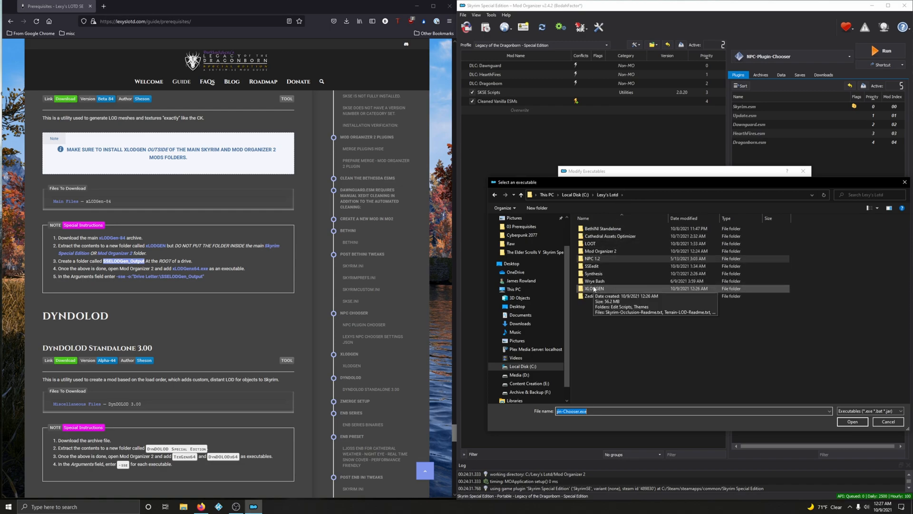
Choose xLODGenx64.exe from the XLODGEN folder as the new executable's binary.
{"action": "double_click", "coordinate": [594, 288]}
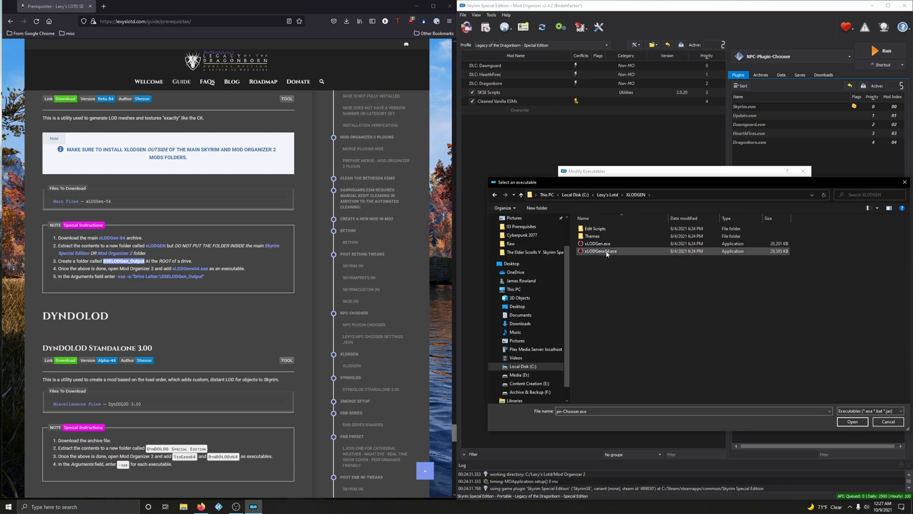
{"action": "left_click", "coordinate": [600, 251]}
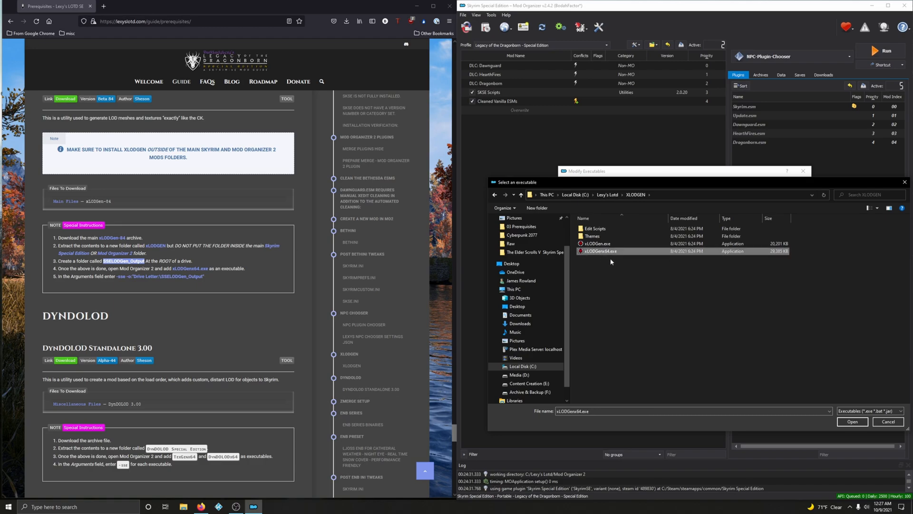
{"action": "left_click", "coordinate": [853, 421]}
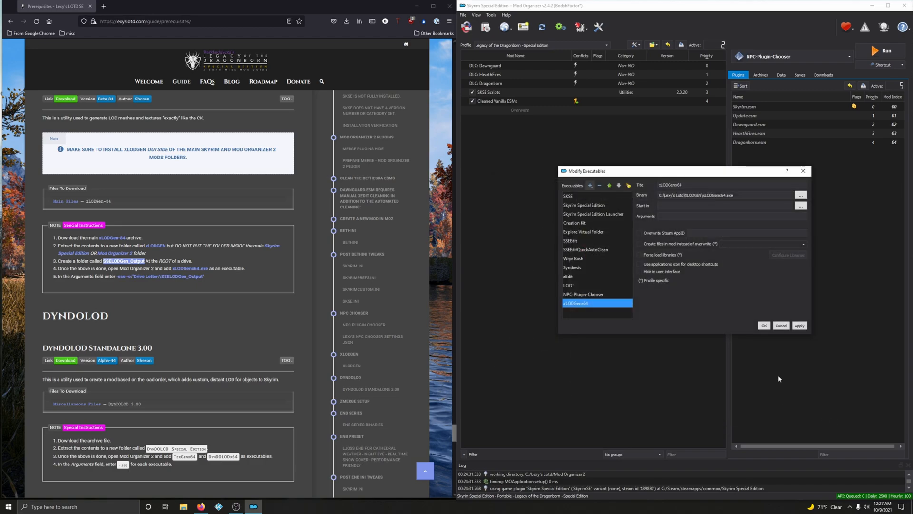
{"action": "mouse_move", "coordinate": [114, 284]}
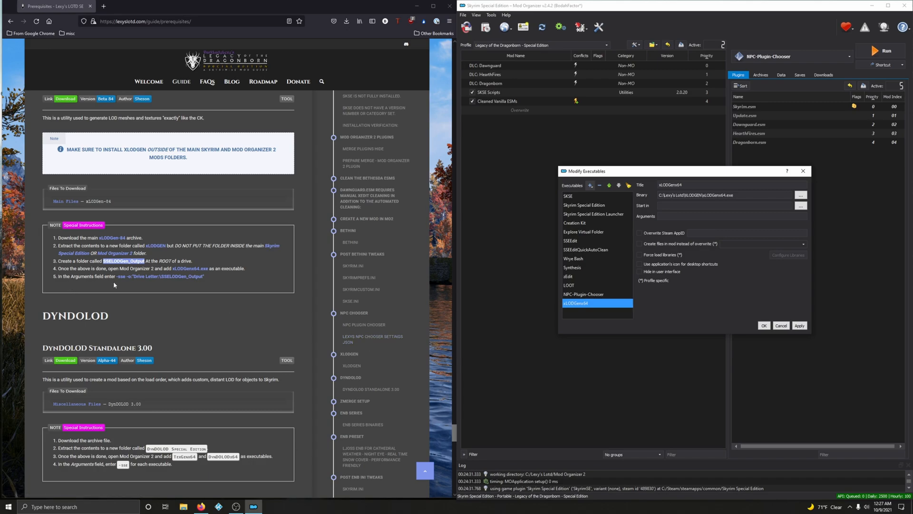
{"action": "mouse_move", "coordinate": [150, 287]}
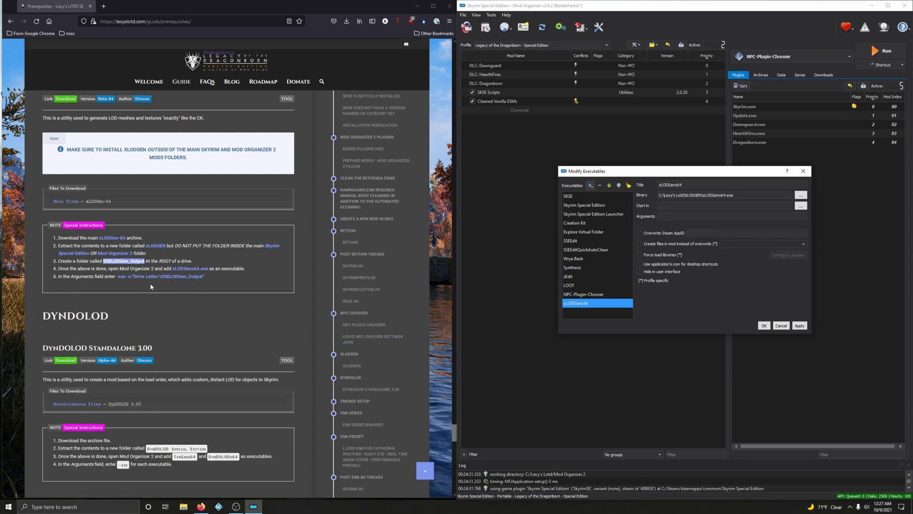
{"action": "mouse_move", "coordinate": [166, 285]}
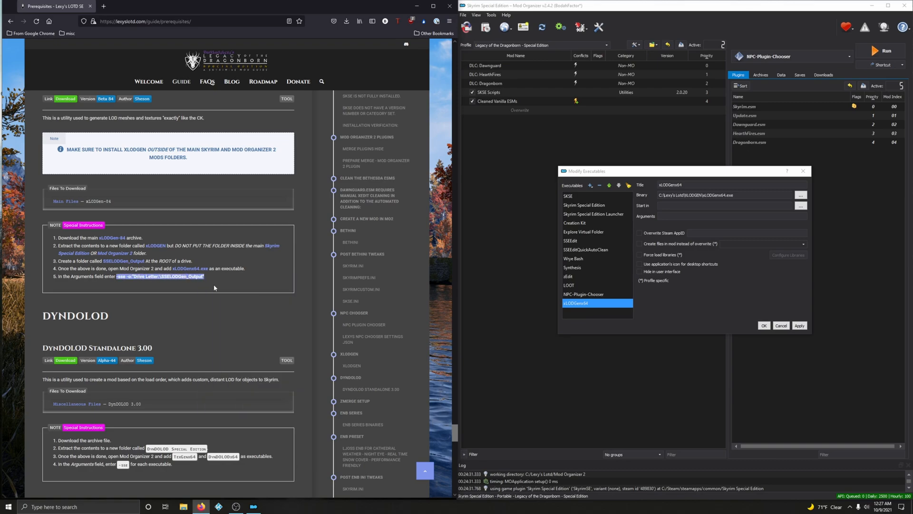
Give xLODGenx64 the arguments -sse -o:"C:\SSELODGen_Output" and save the executables.
{"action": "left_click", "coordinate": [731, 216]}
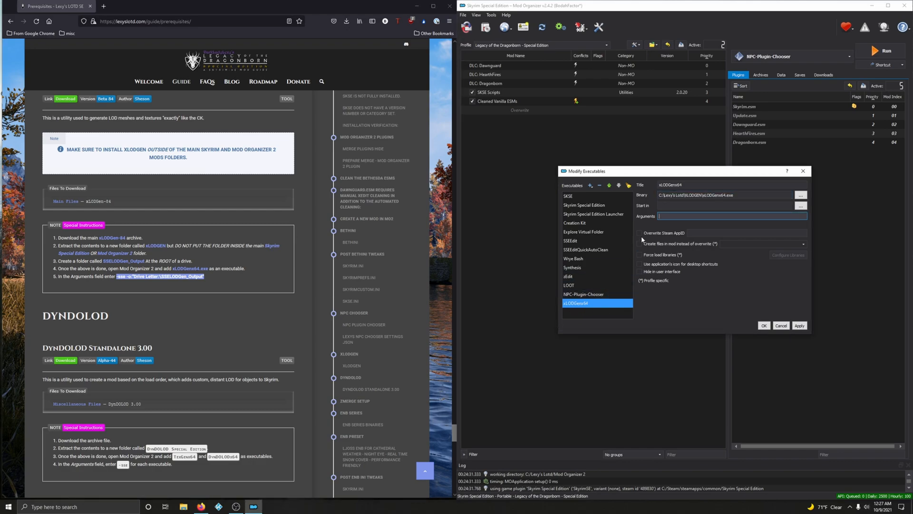
{"action": "type", "text": "-sse -o:\"Drive Letter:\\SSELODGen_Output\""}
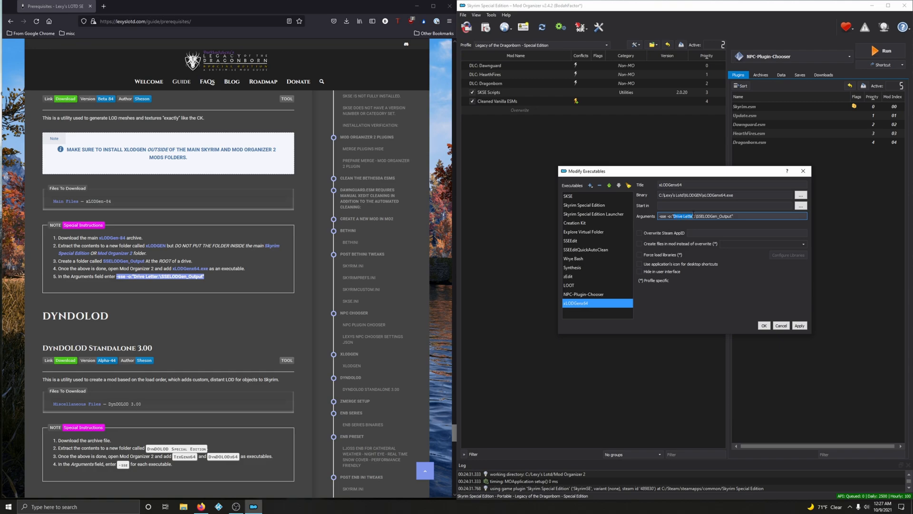
{"action": "mouse_move", "coordinate": [694, 227]}
{"action": "type", "text": "C"}
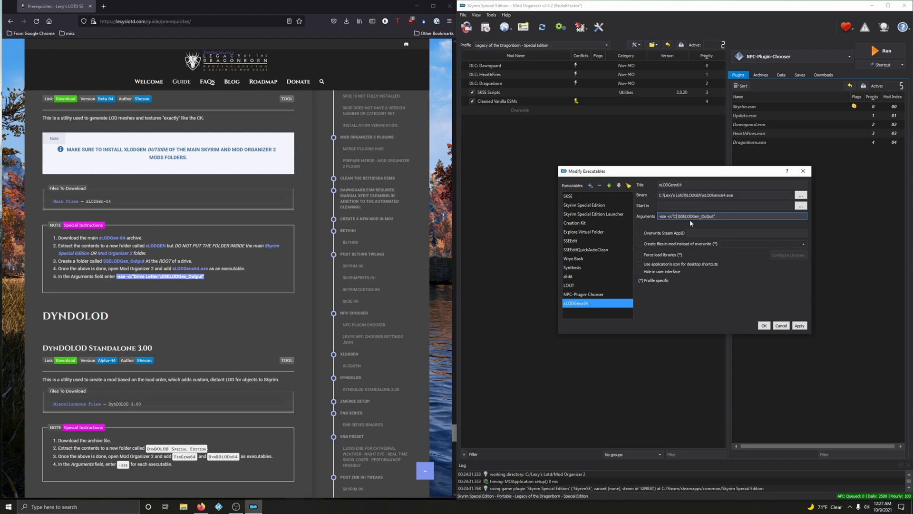
{"action": "mouse_move", "coordinate": [826, 340]}
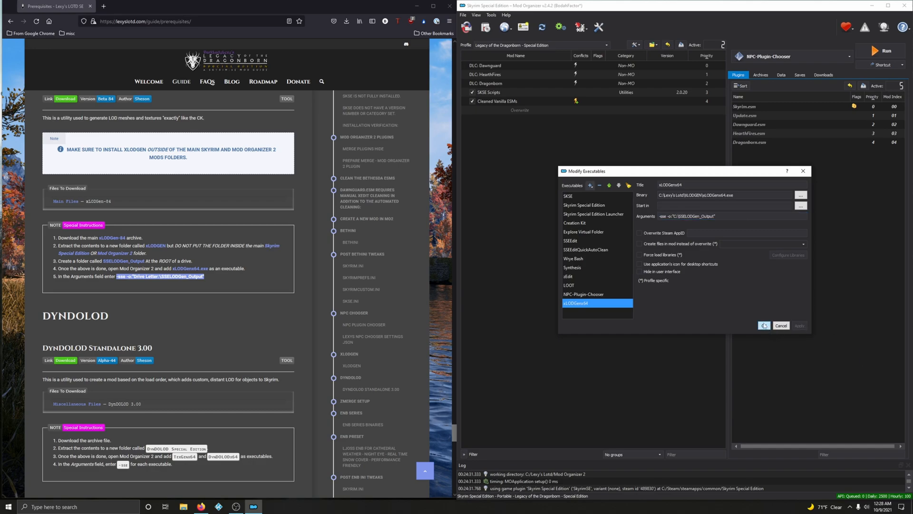
{"action": "left_click", "coordinate": [764, 325]}
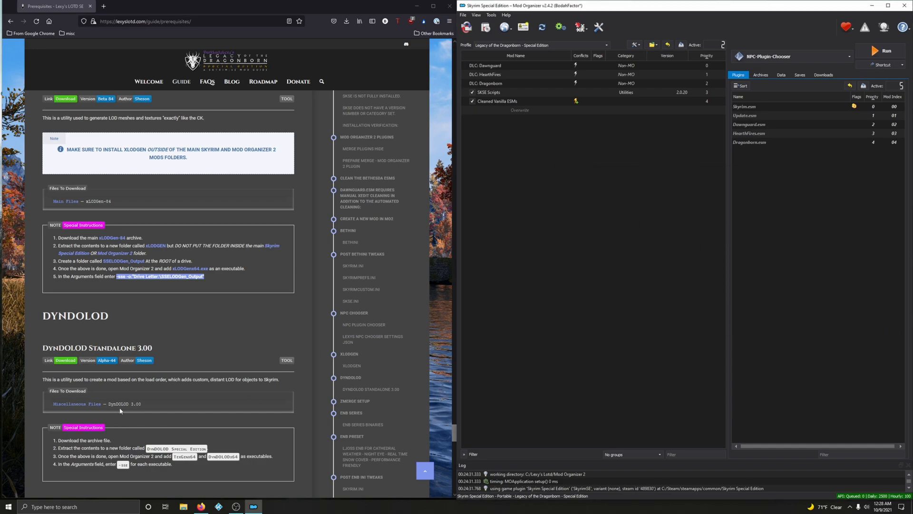
Follow the guide's Miscellaneous Files – DynDOLOD 3.00 link to its Nexus Mods files page.
{"action": "scroll", "scroll_direction": "down", "scroll_amount": 3}
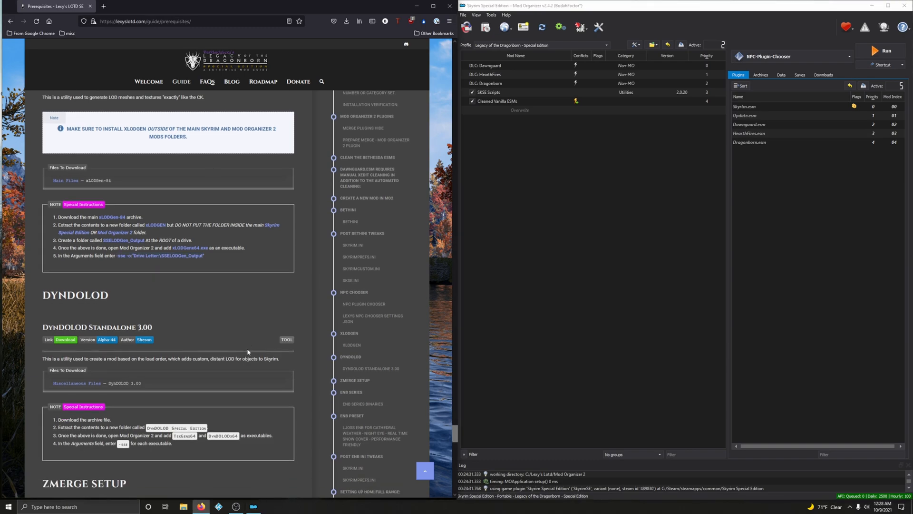
{"action": "scroll", "scroll_direction": "down", "scroll_amount": 3}
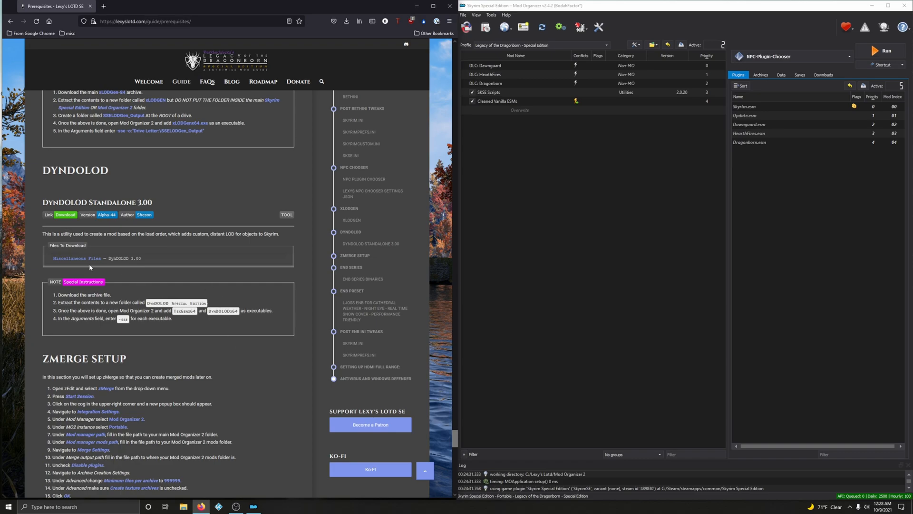
{"action": "mouse_move", "coordinate": [152, 262]}
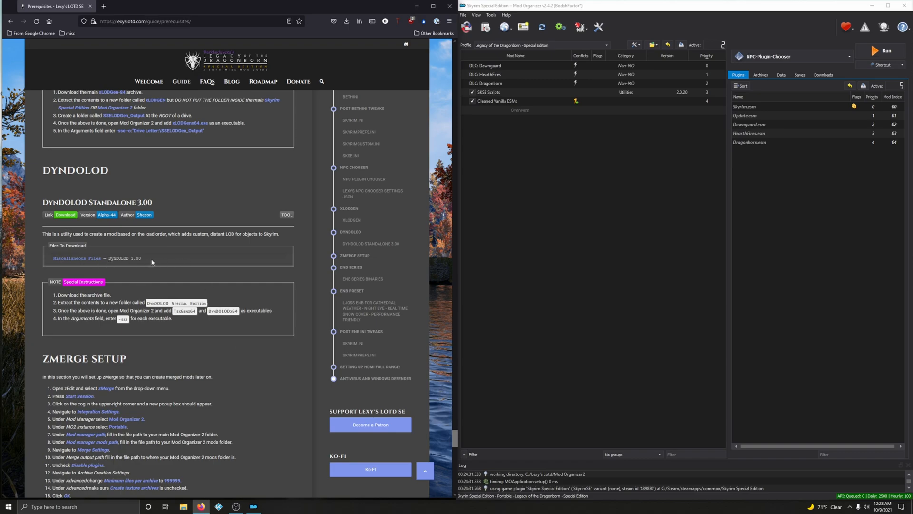
{"action": "left_click", "coordinate": [65, 214]}
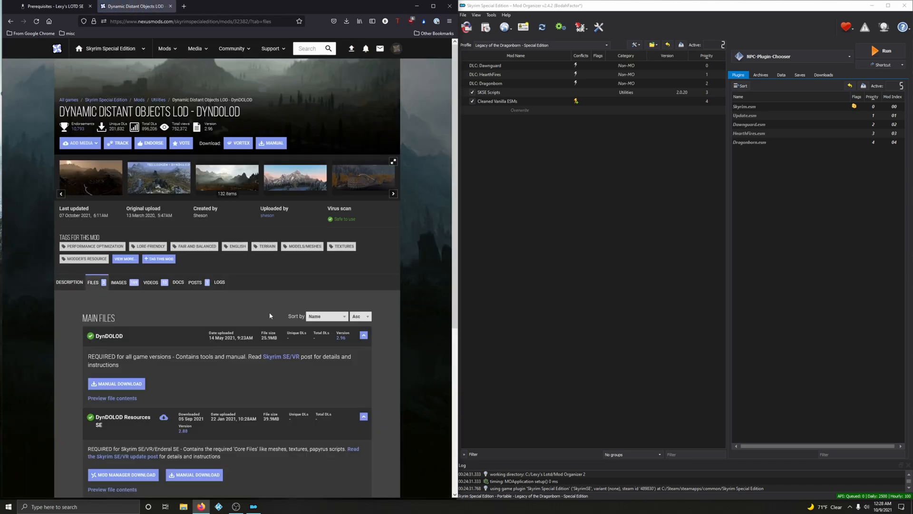
Manually download the DynDOLOD 3.00 file from Nexus Mods and return to the guide.
{"action": "scroll", "scroll_direction": "down", "scroll_amount": 3}
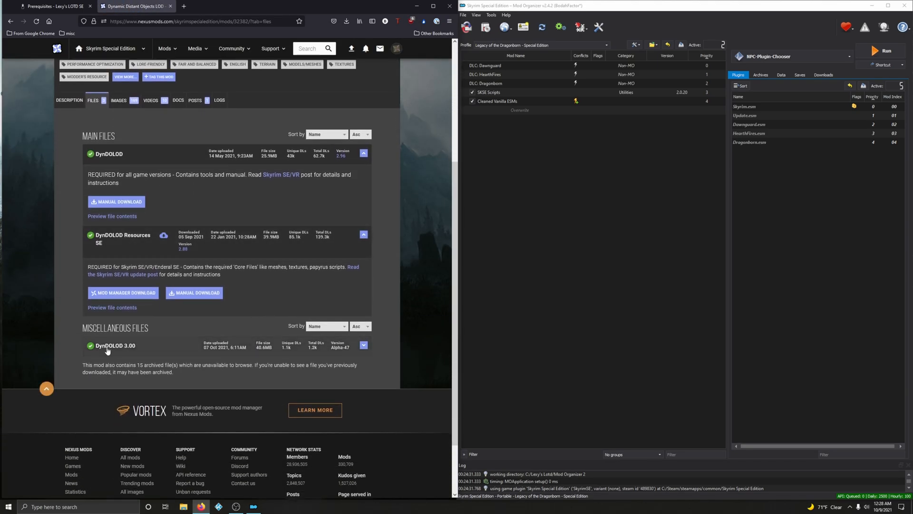
{"action": "left_click", "coordinate": [364, 345]}
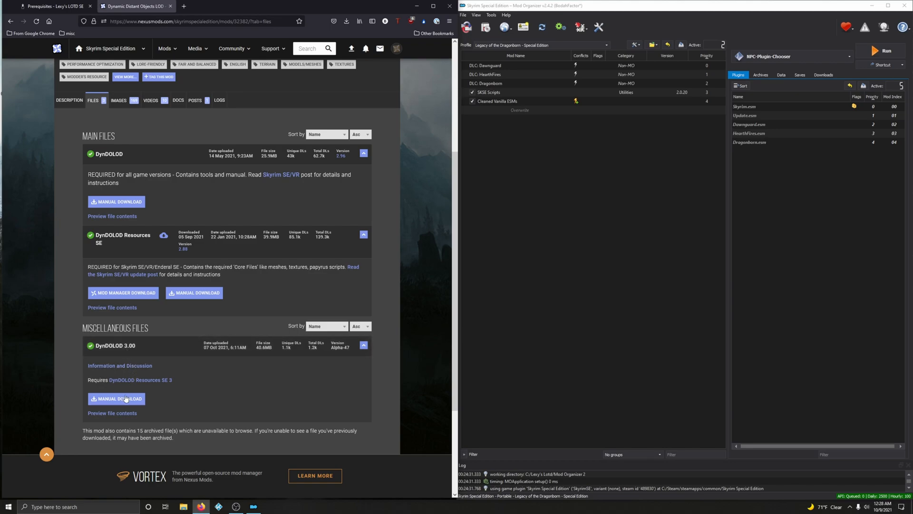
{"action": "left_click", "coordinate": [116, 398]}
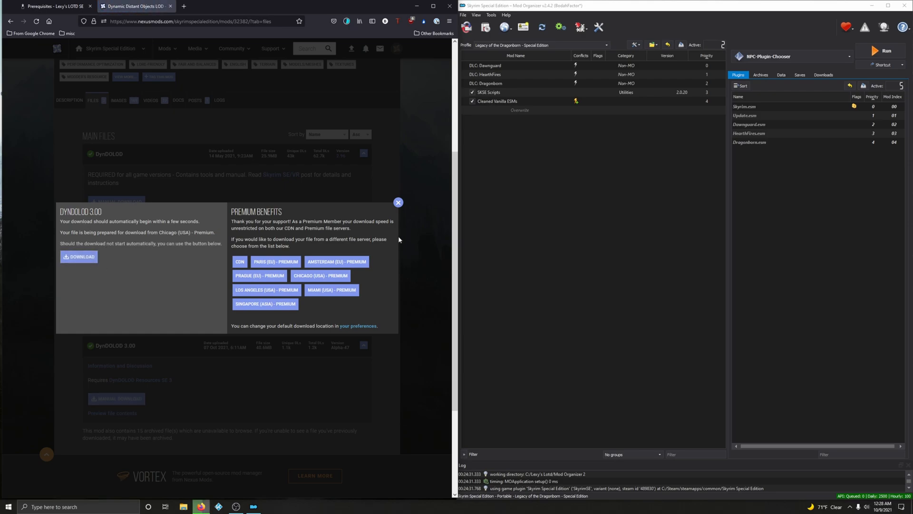
{"action": "left_click", "coordinate": [398, 202]}
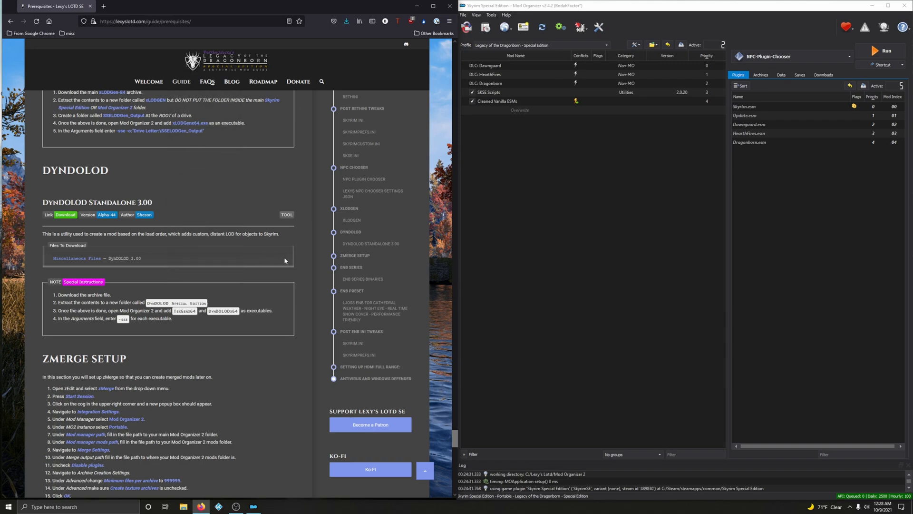
Extract the DynDOLOD folder from the downloaded archive into Lexy's Lotd and close 7-Zip.
{"action": "scroll", "scroll_direction": "down", "scroll_amount": 3}
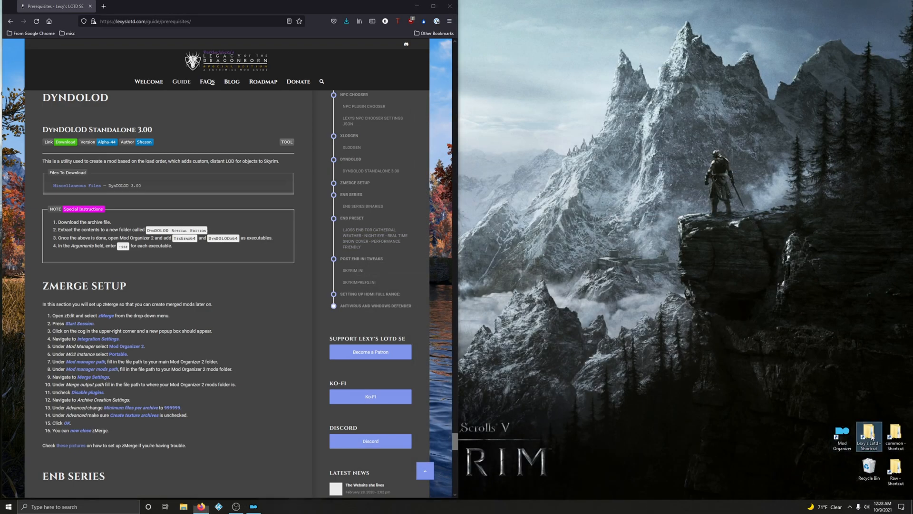
{"action": "left_click", "coordinate": [346, 22]}
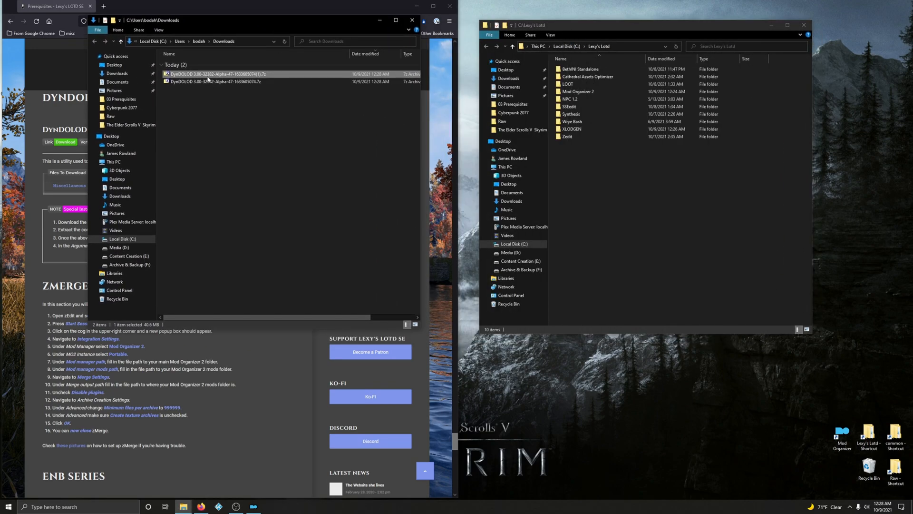
{"action": "double_click", "coordinate": [208, 74]}
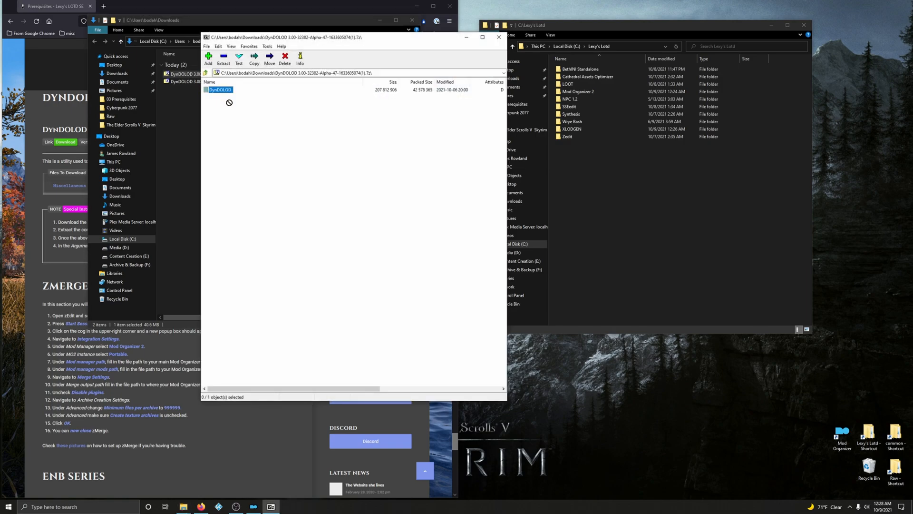
{"action": "left_click", "coordinate": [224, 58]}
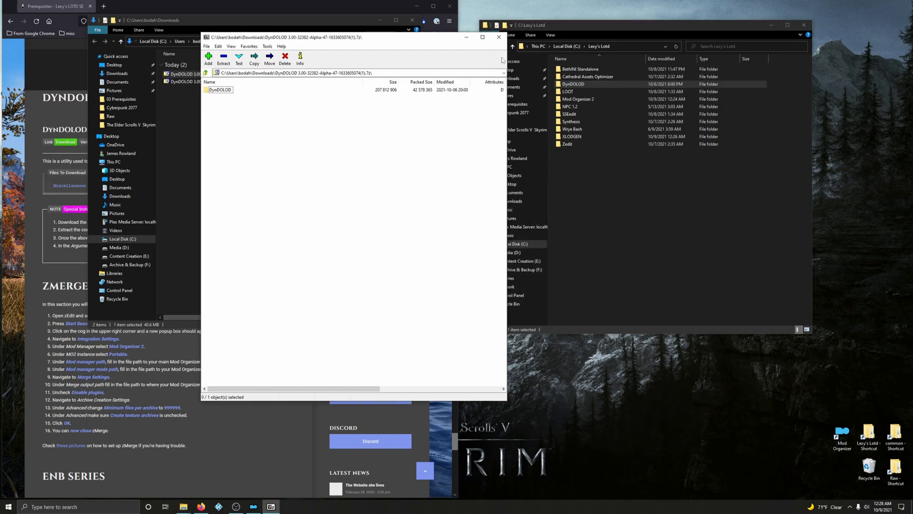
{"action": "left_click", "coordinate": [498, 38]}
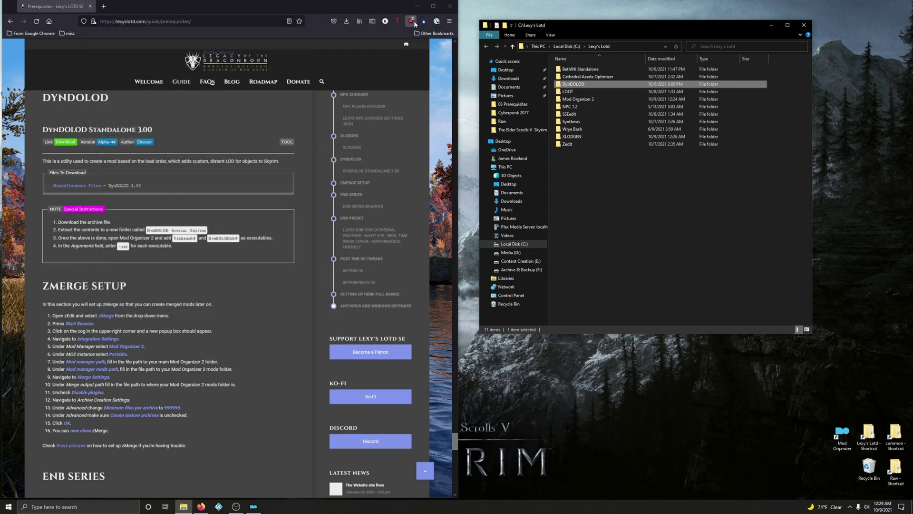
{"action": "mouse_move", "coordinate": [354, 182]}
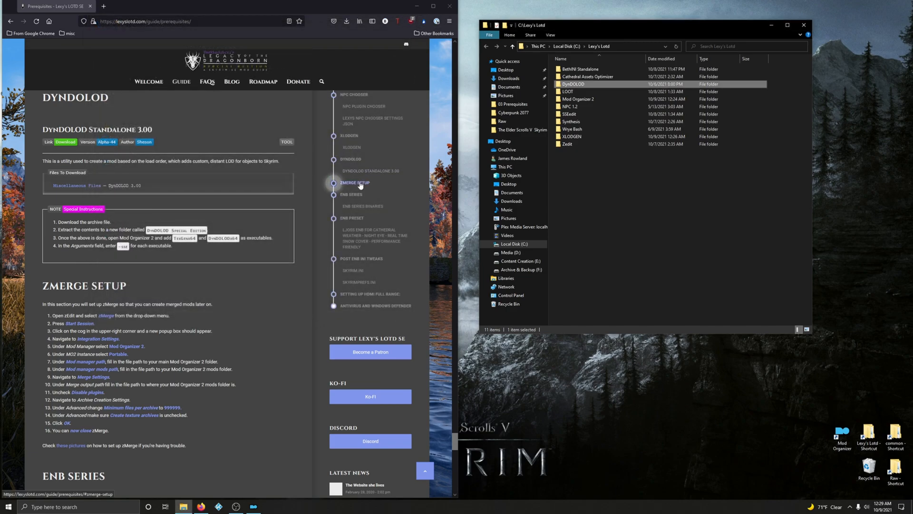
{"action": "mouse_move", "coordinate": [179, 245]}
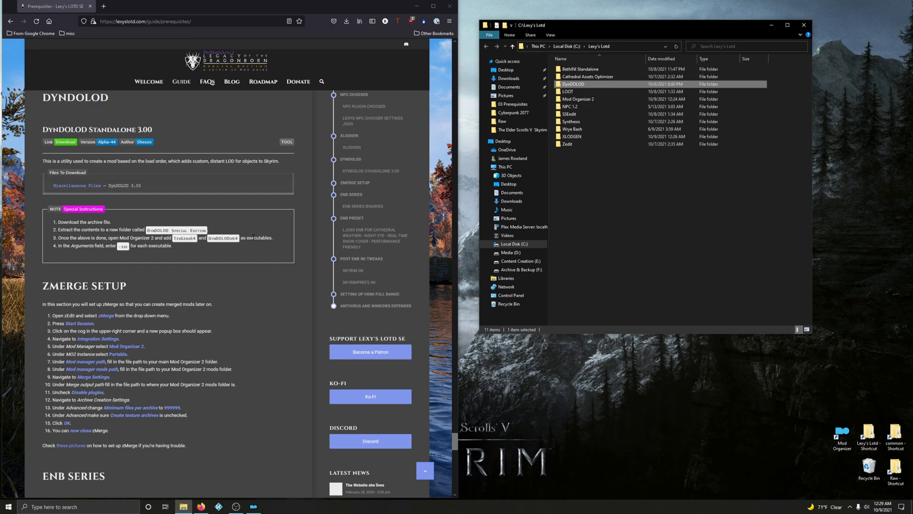
{"action": "mouse_move", "coordinate": [664, 186]}
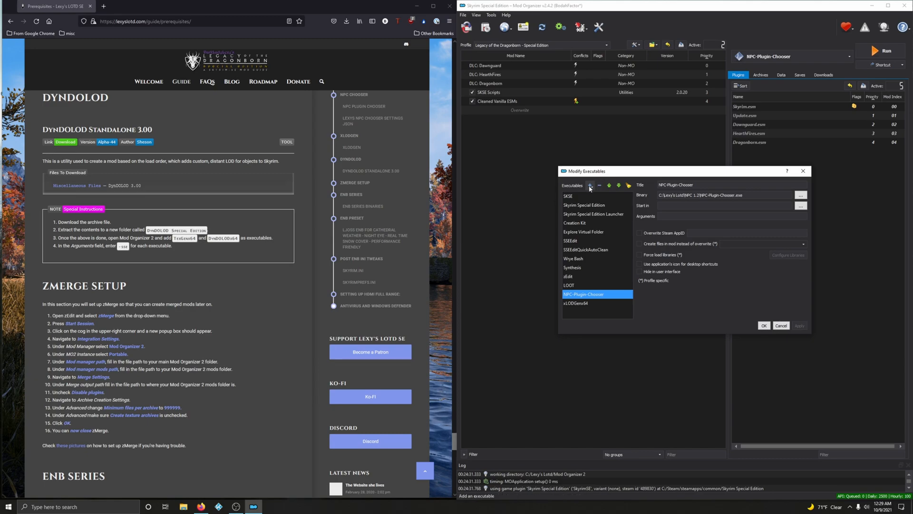
Add TexGenx64.exe from the Lexy's Lotd\DynDOLOD folder as a new executable.
{"action": "left_click", "coordinate": [590, 186]}
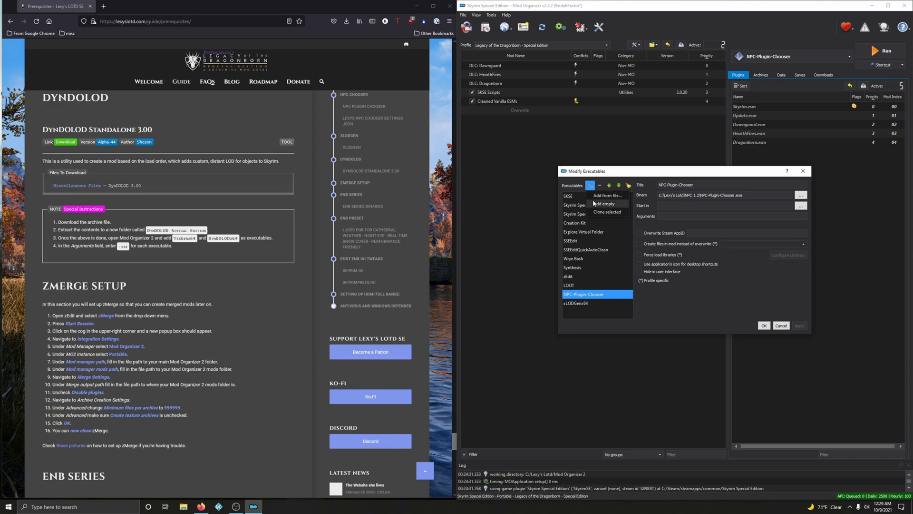
{"action": "left_click", "coordinate": [606, 195]}
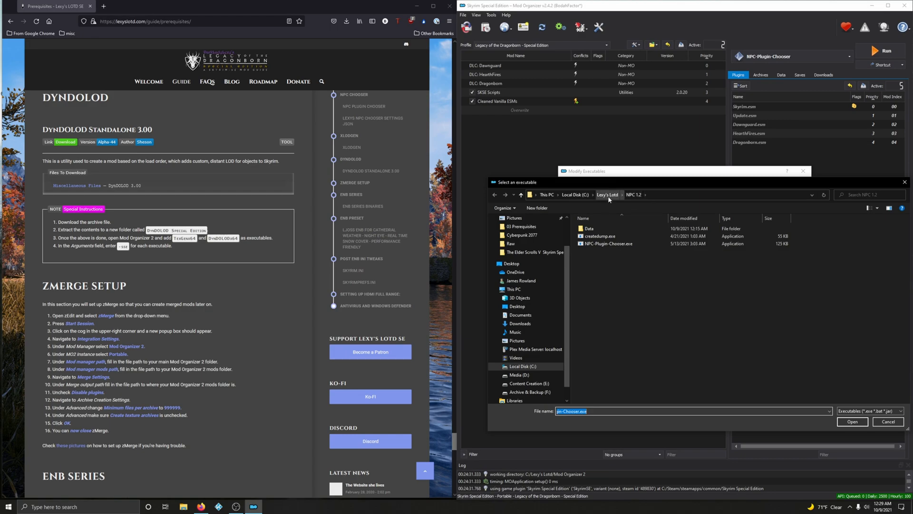
{"action": "left_click", "coordinate": [606, 194]}
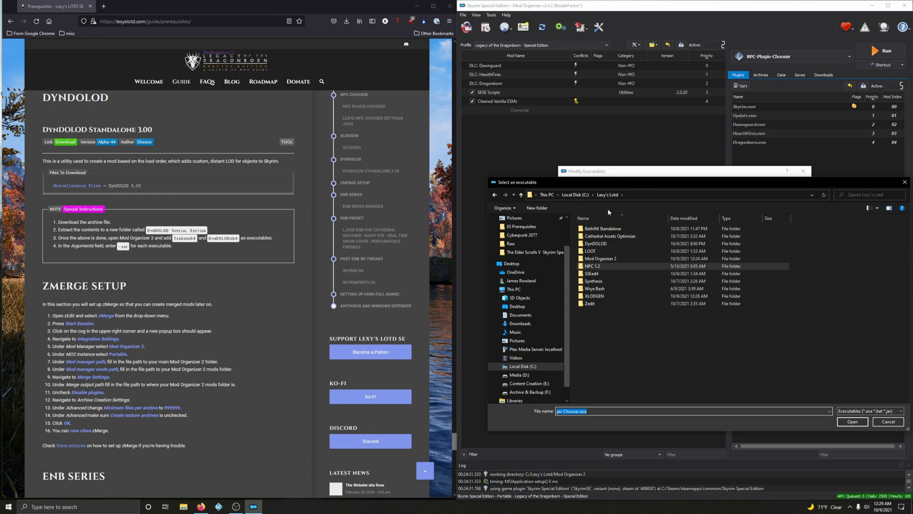
{"action": "double_click", "coordinate": [596, 244]}
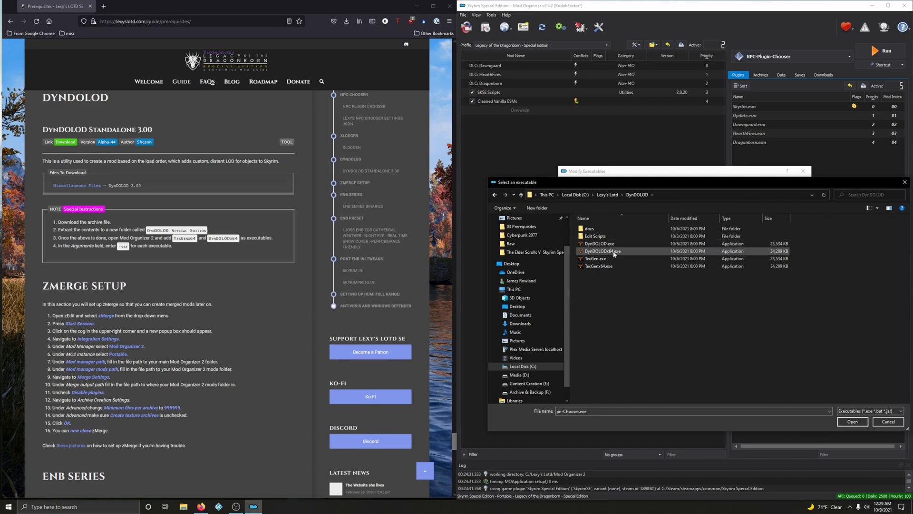
{"action": "mouse_move", "coordinate": [614, 251]}
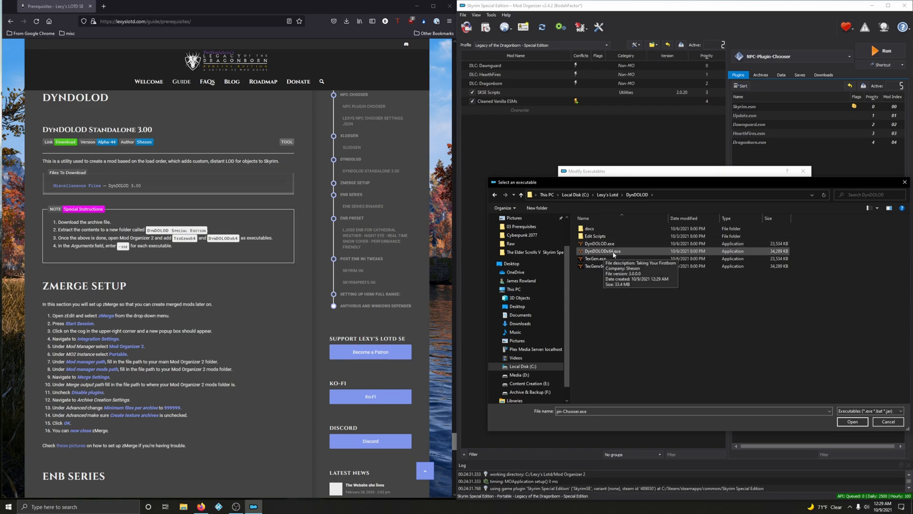
{"action": "mouse_move", "coordinate": [619, 265]}
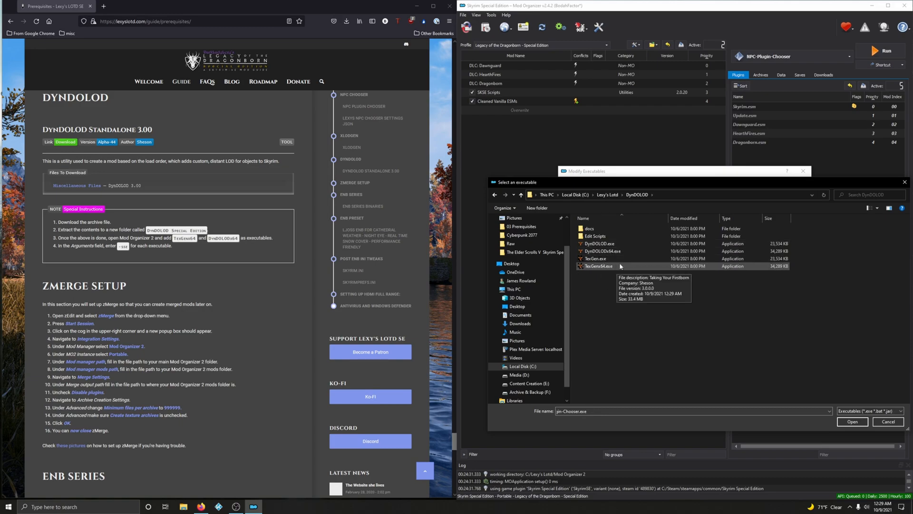
{"action": "left_click", "coordinate": [596, 266]}
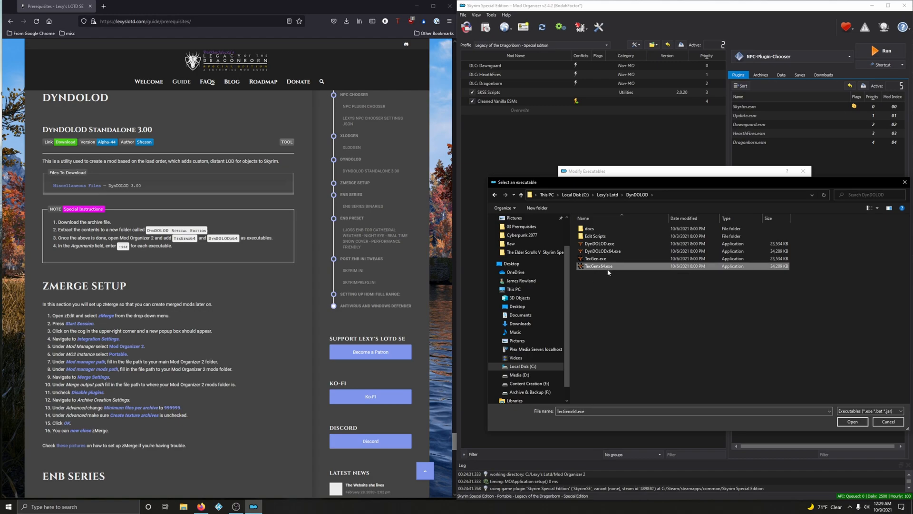
{"action": "left_click", "coordinate": [851, 421]}
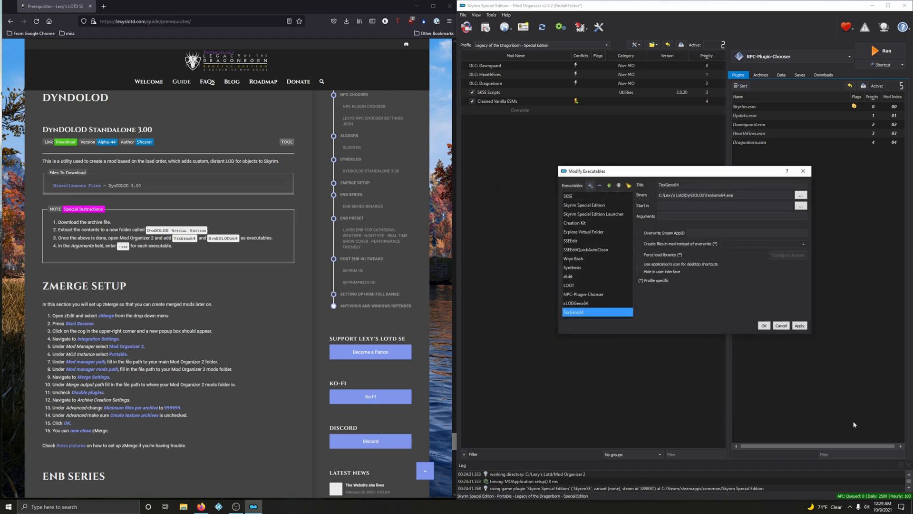
{"action": "mouse_move", "coordinate": [588, 251]}
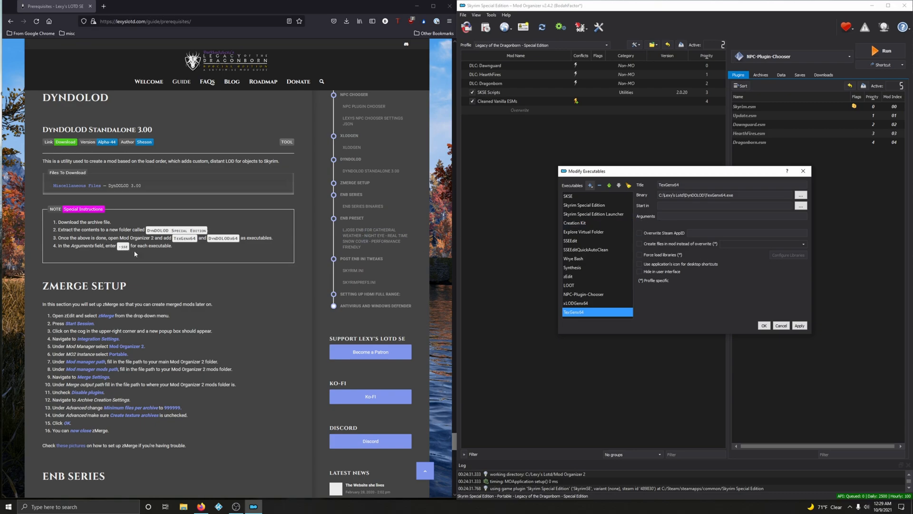
Give the TexGenx64 executable the argument -sse and apply the settings.
{"action": "left_click", "coordinate": [730, 216]}
{"action": "type", "text": "-sse"}
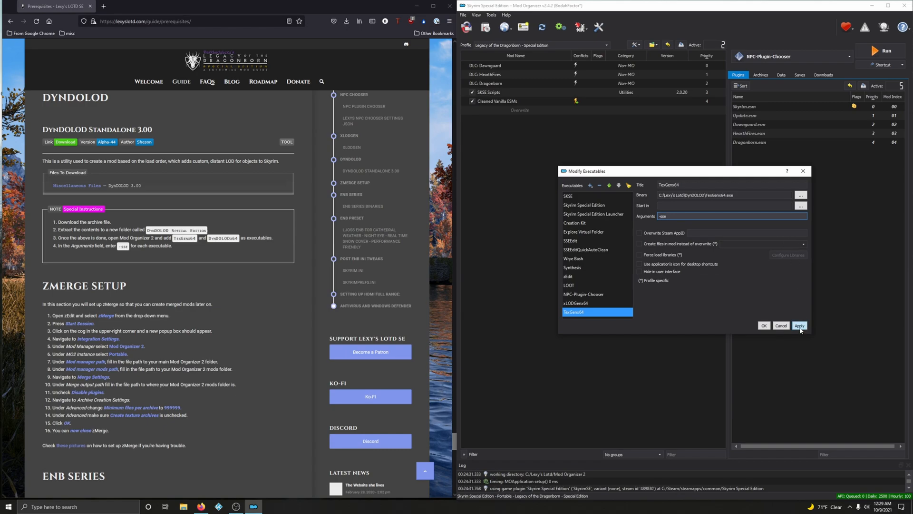
{"action": "left_click", "coordinate": [800, 326]}
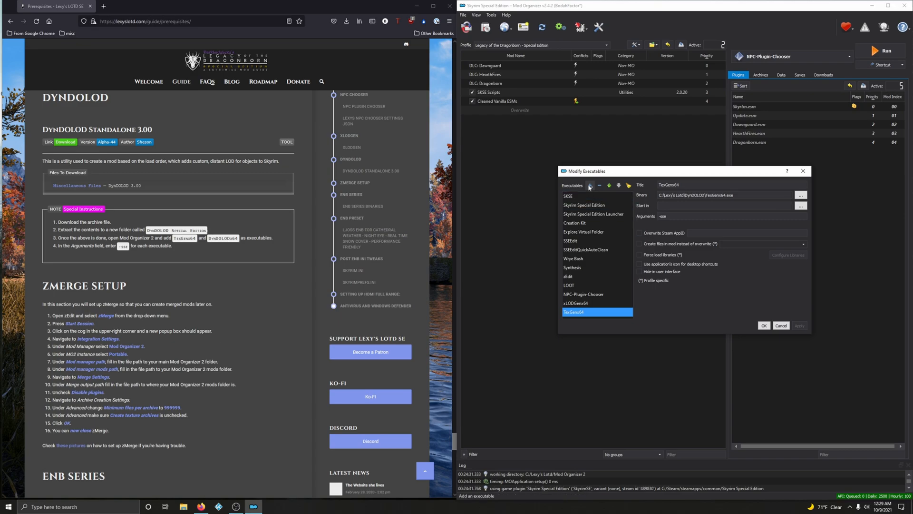
{"action": "mouse_move", "coordinate": [590, 186]}
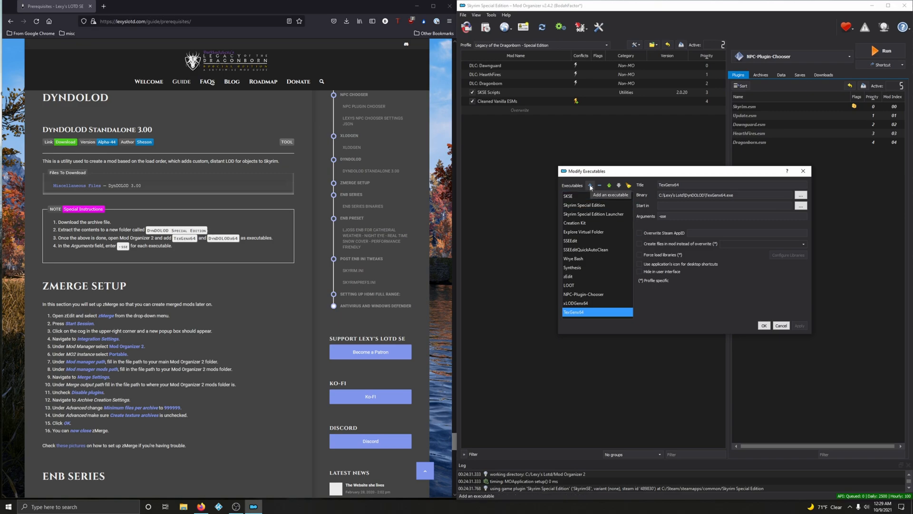
Add DynDOLODx64.exe from the DynDOLOD folder as another executable with -sse.
{"action": "left_click", "coordinate": [801, 195]}
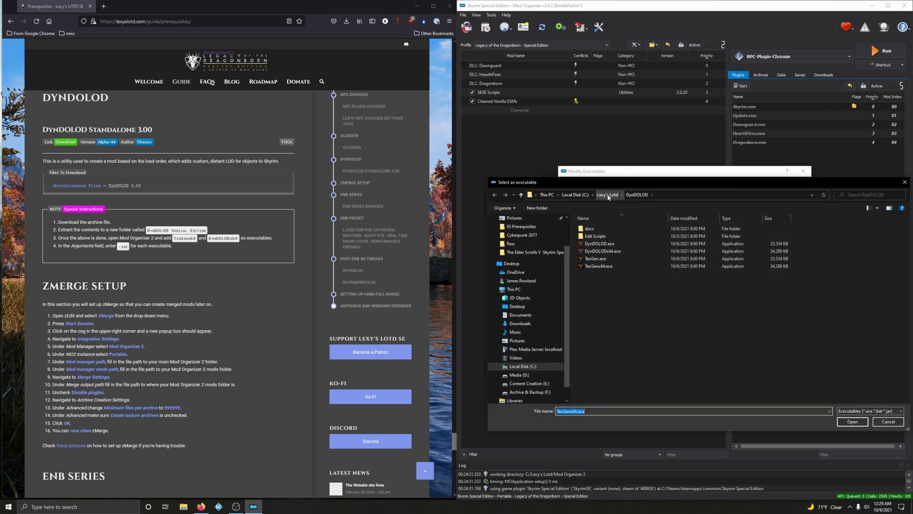
{"action": "left_click", "coordinate": [601, 251]}
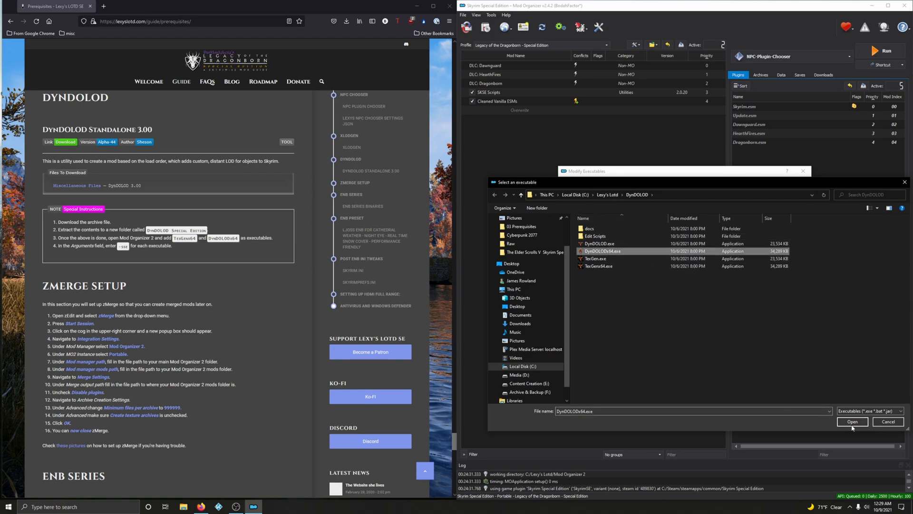
{"action": "left_click", "coordinate": [852, 422]}
{"action": "type", "text": "-sse"}
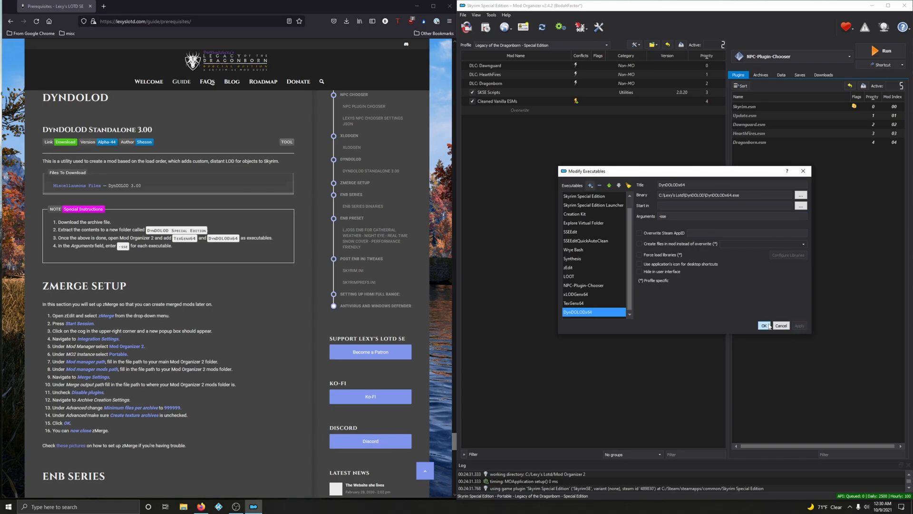
Confirm the Modify Executables dialog so both DynDOLOD tools are saved.
{"action": "left_click", "coordinate": [764, 326]}
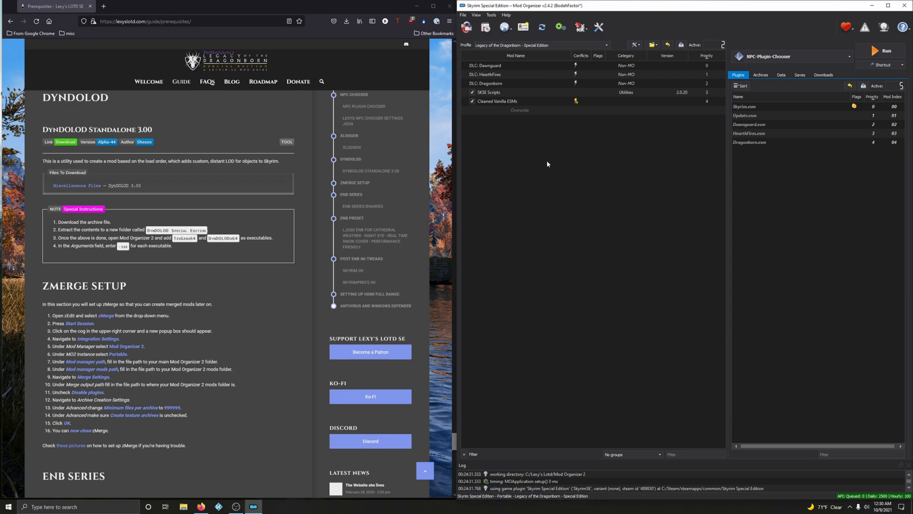
{"action": "mouse_move", "coordinate": [663, 241]}
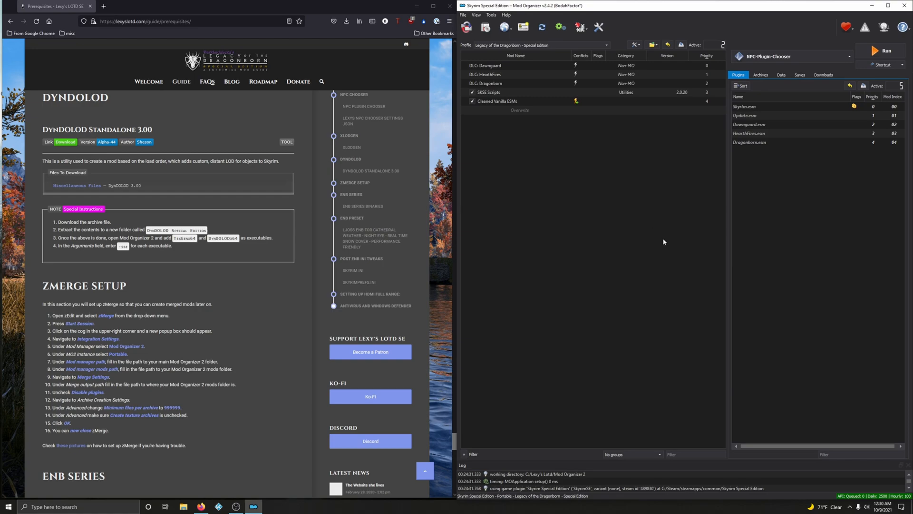
{"action": "mouse_move", "coordinate": [666, 183]}
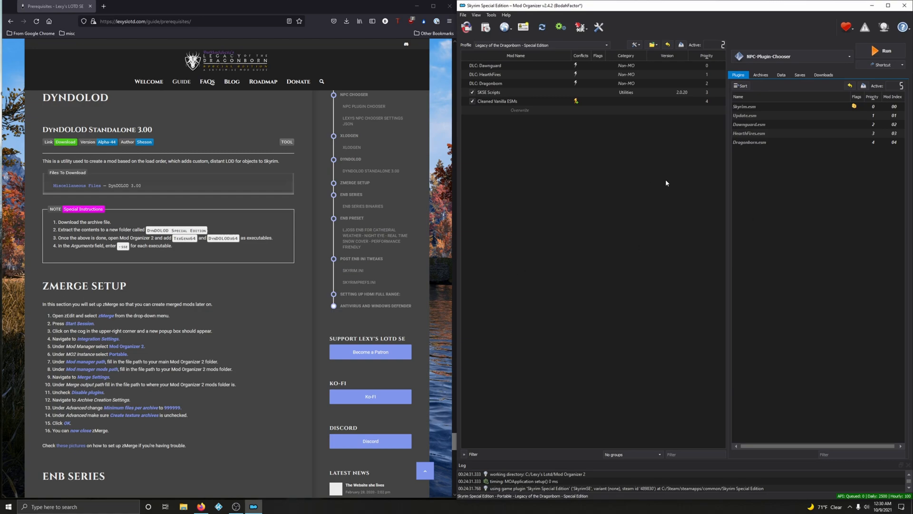